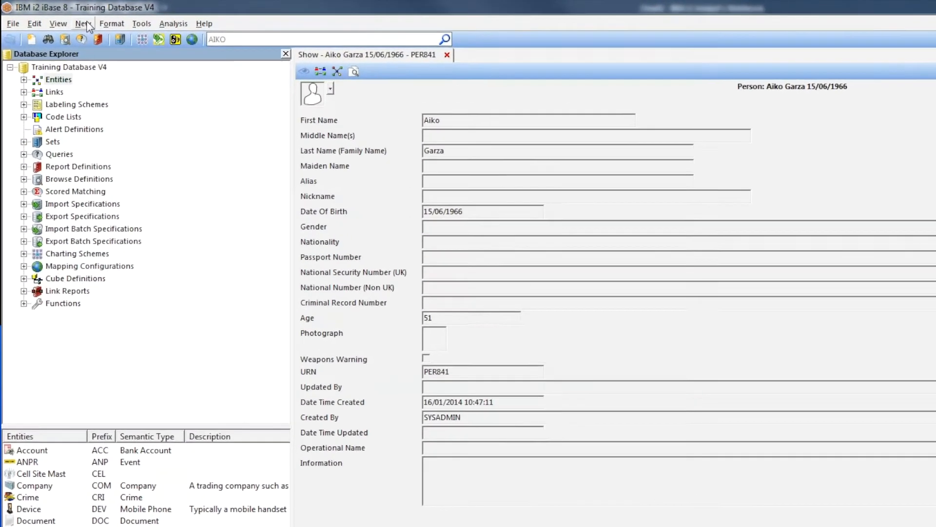
Open an empty Multiple Links form from the New menu
left_click(83, 23)
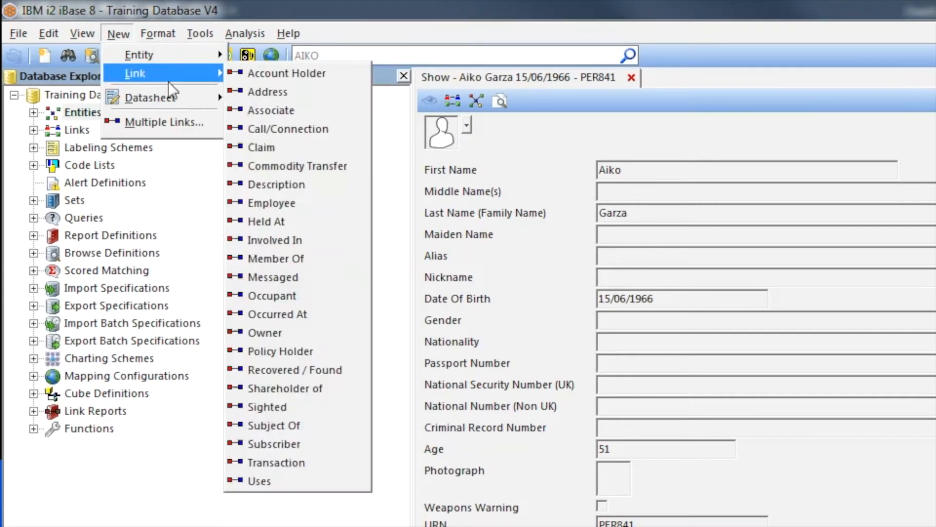
mouse_move(160, 121)
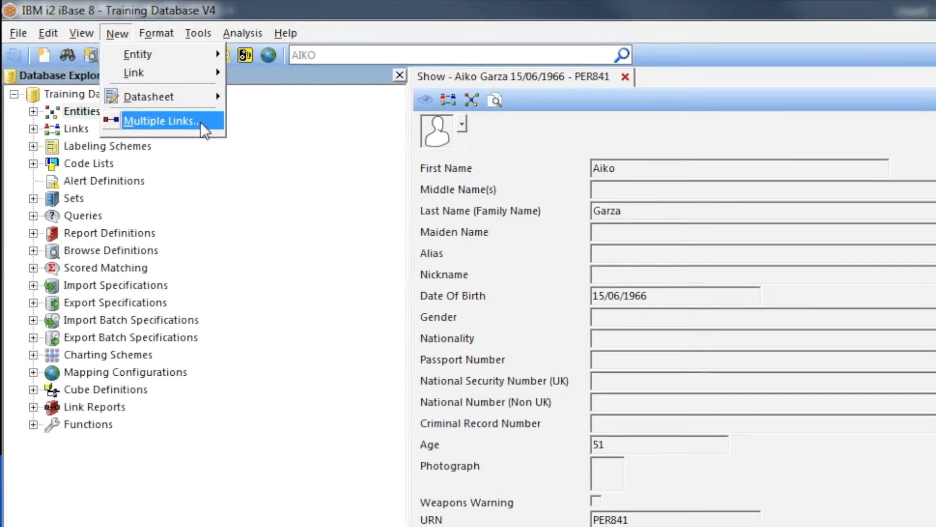
left_click(161, 121)
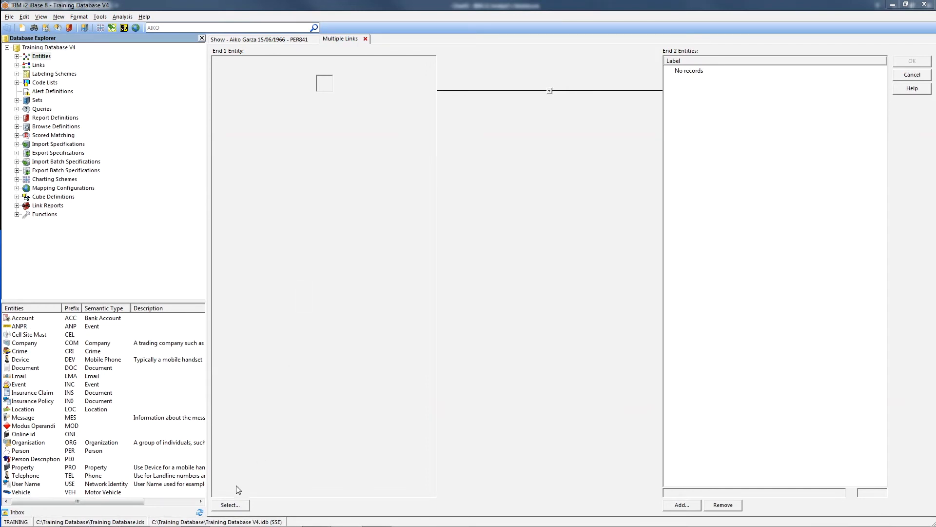
mouse_move(235, 506)
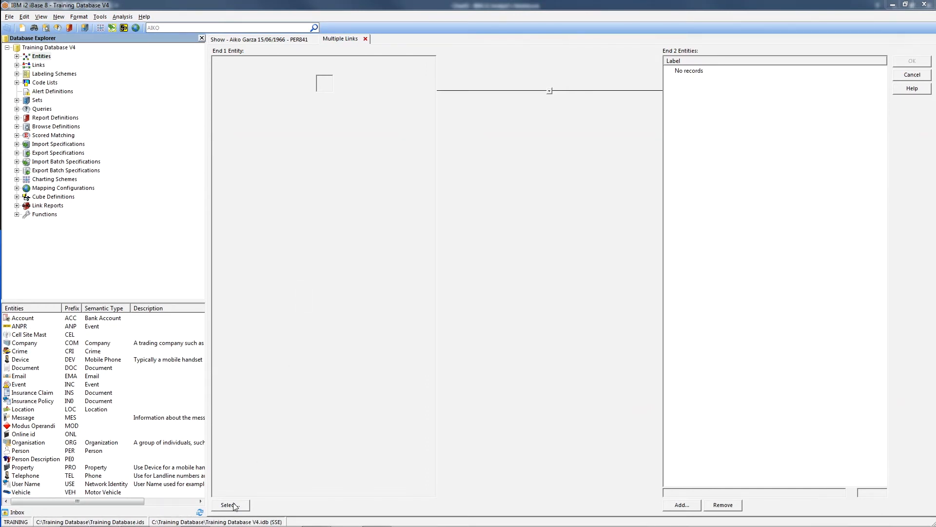
Search Documents by reference DB/004 and set DB/004 Informant as the first end
left_click(228, 505)
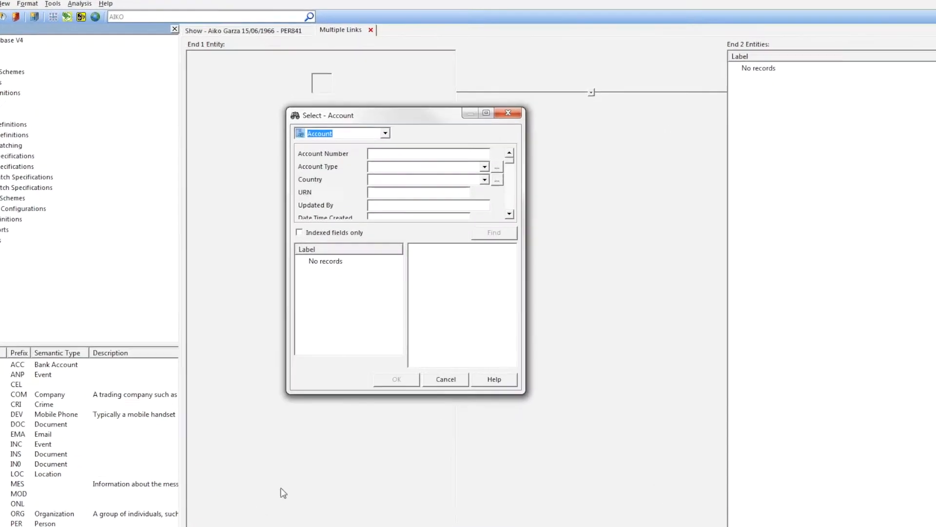
left_click(385, 132)
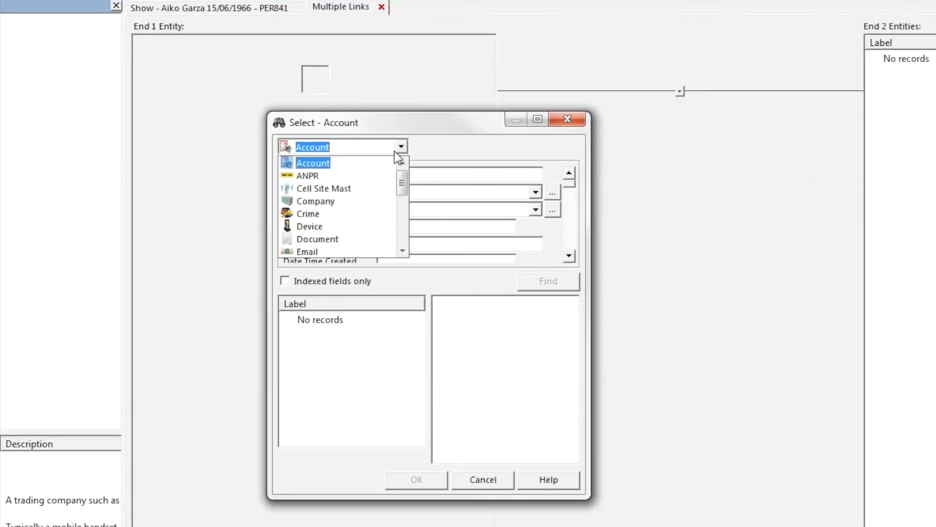
left_click(318, 239)
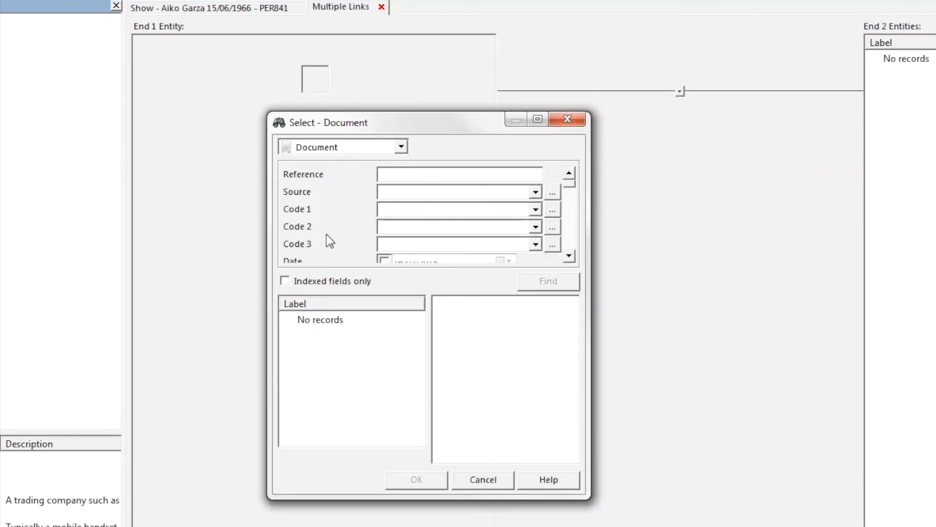
type("DB/")
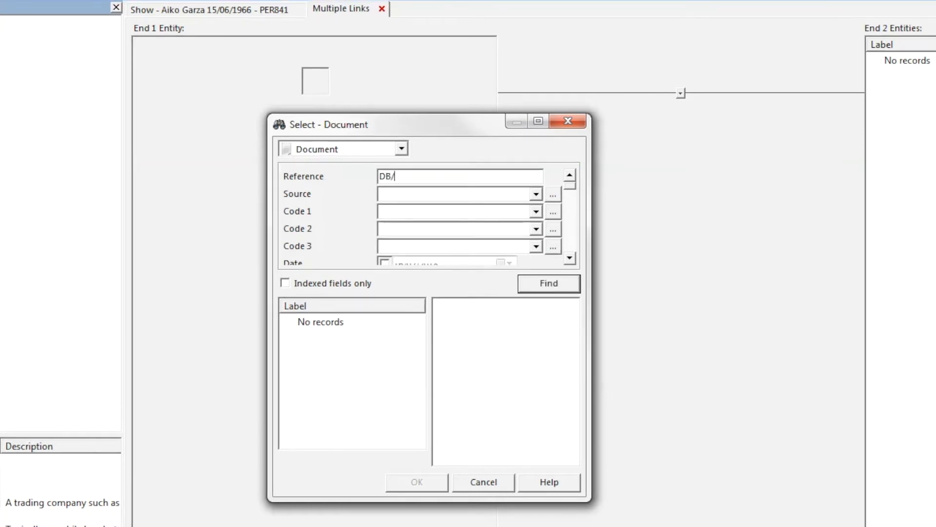
type("004")
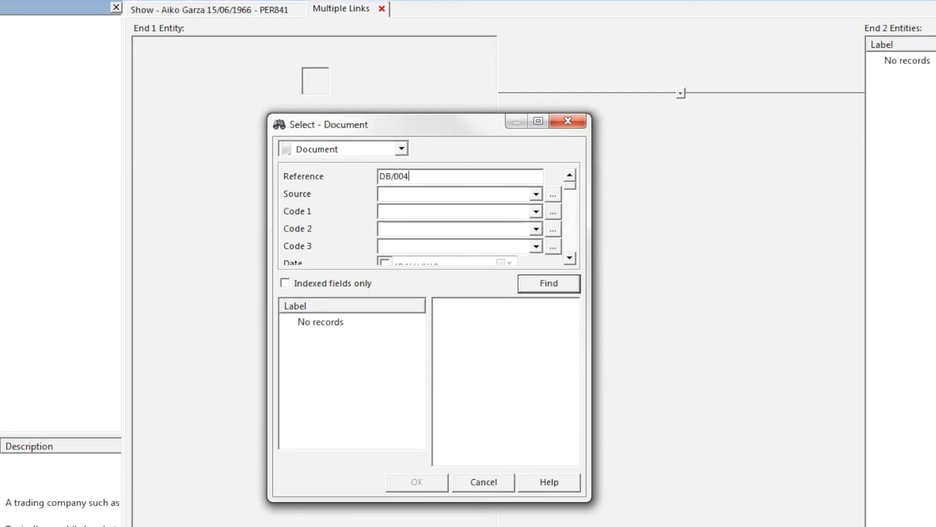
left_click(547, 283)
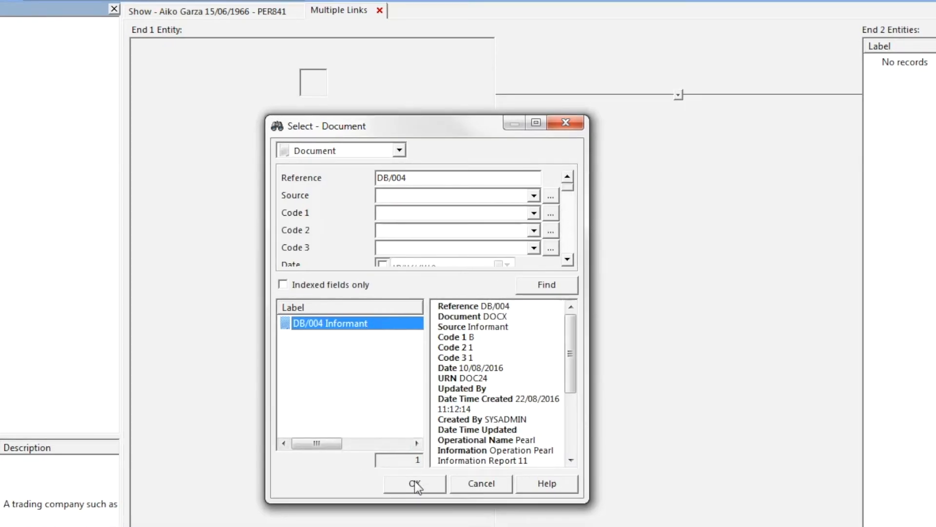
left_click(415, 483)
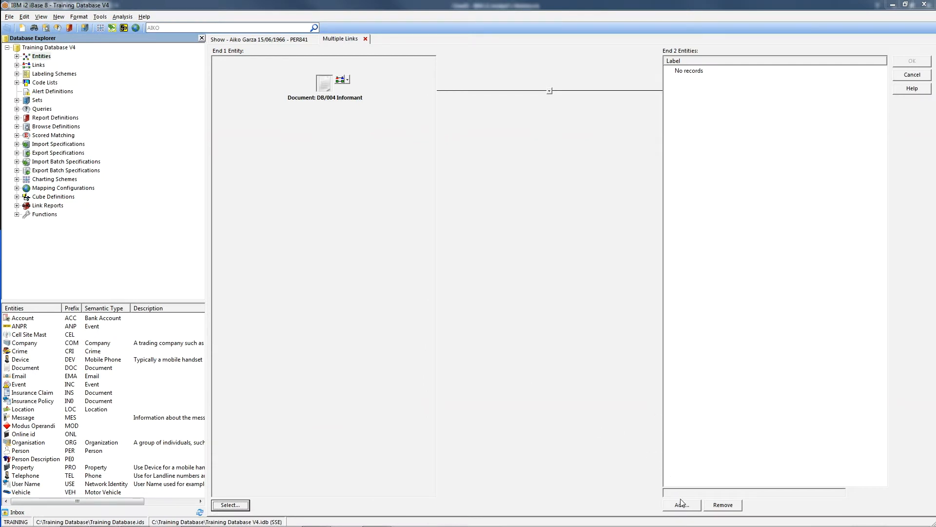
left_click(681, 505)
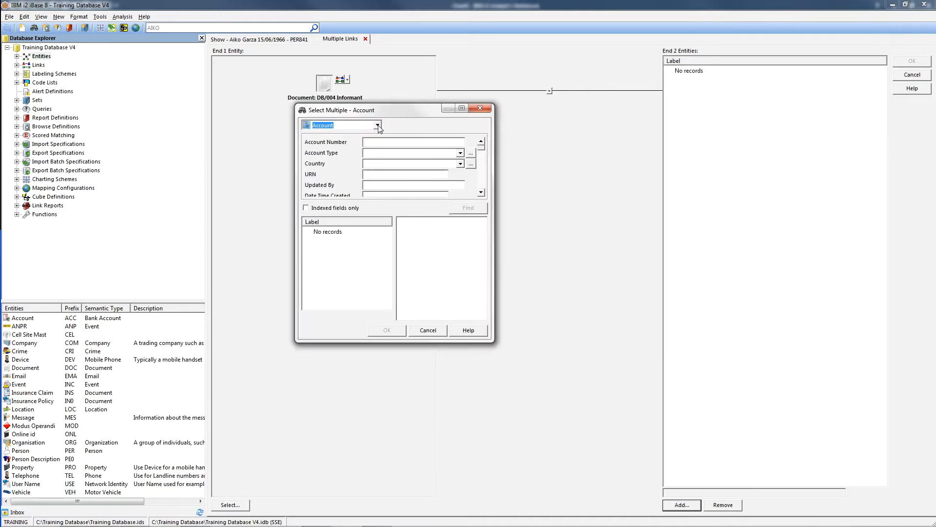
left_click(377, 125)
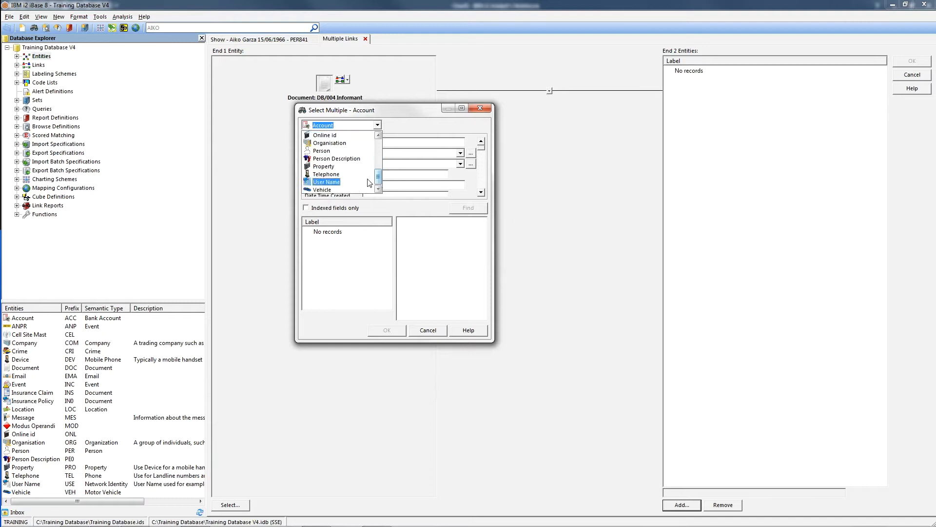
left_click(327, 174)
type("077818")
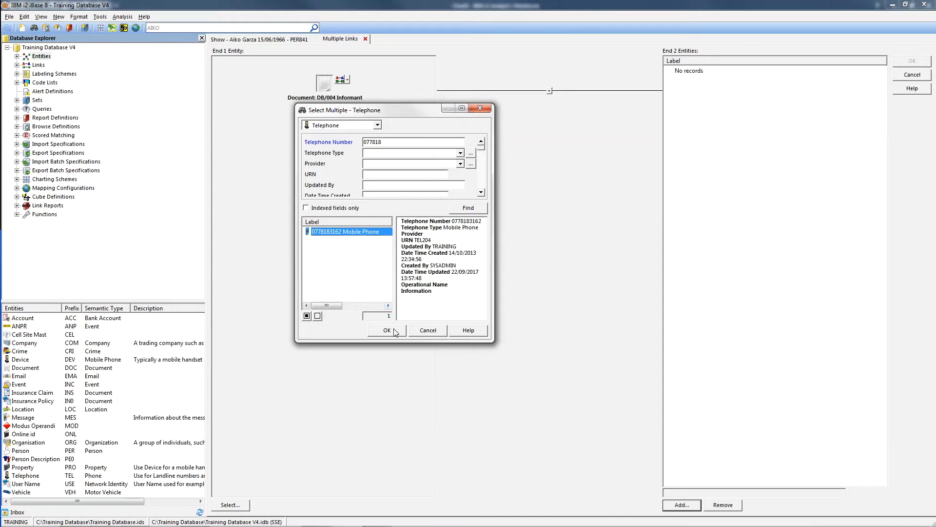
left_click(387, 330)
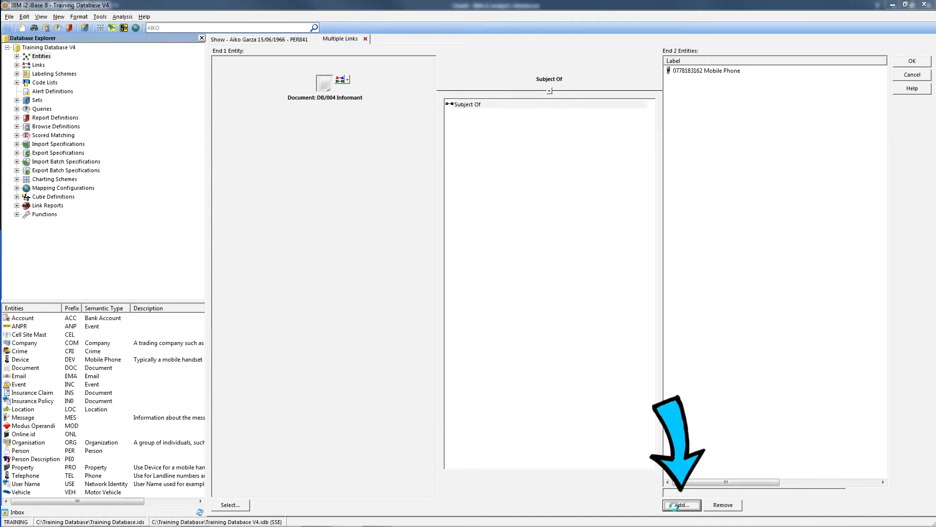
left_click(680, 504)
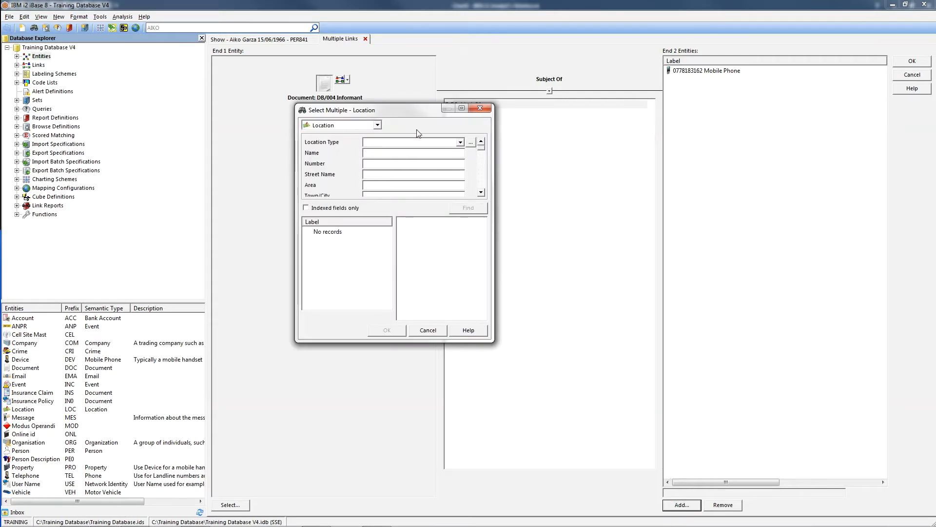
type("BRIAR")
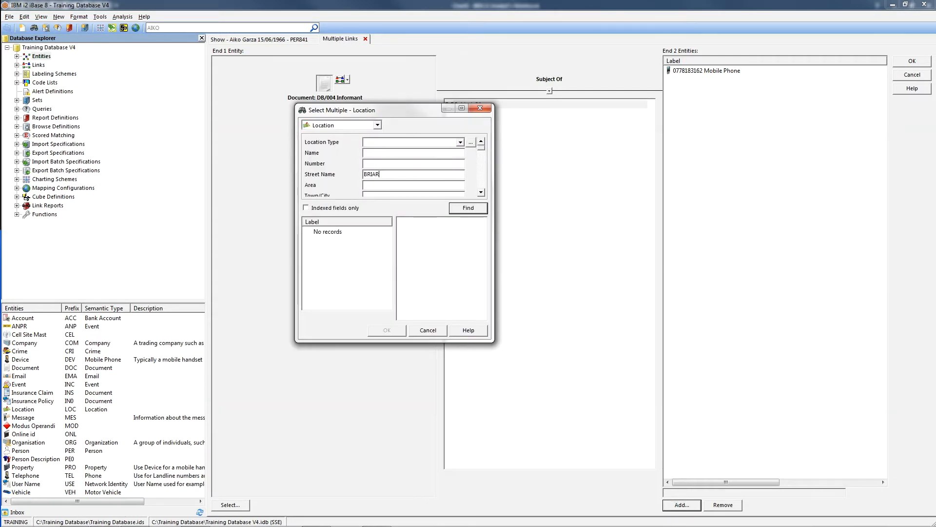
left_click(468, 207)
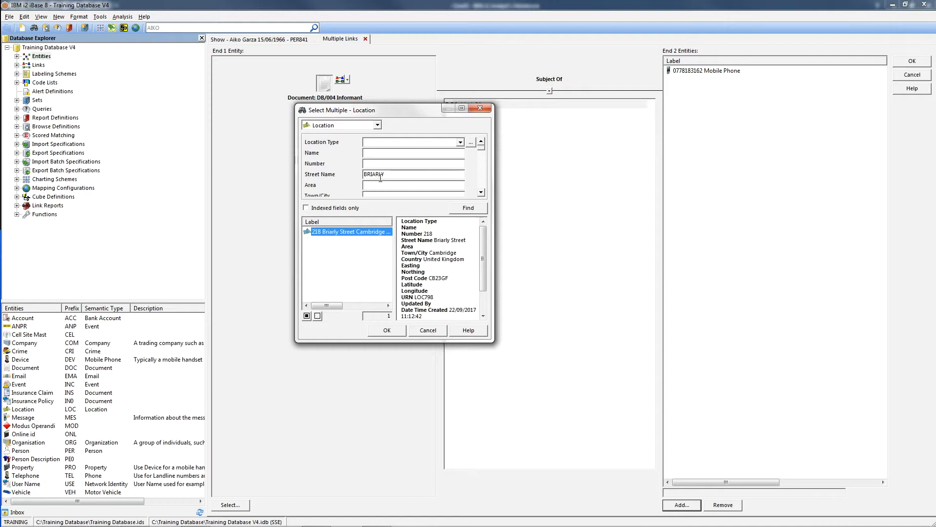
left_click(386, 330)
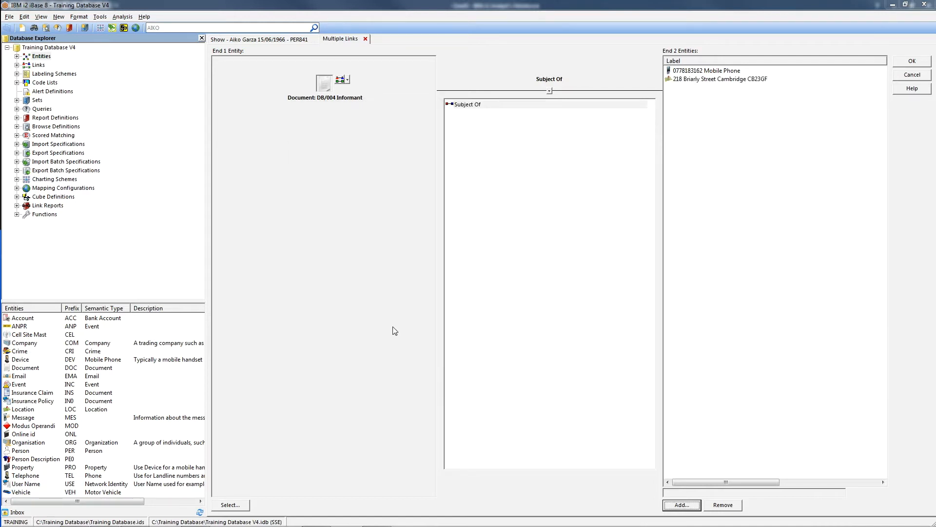
mouse_move(482, 300)
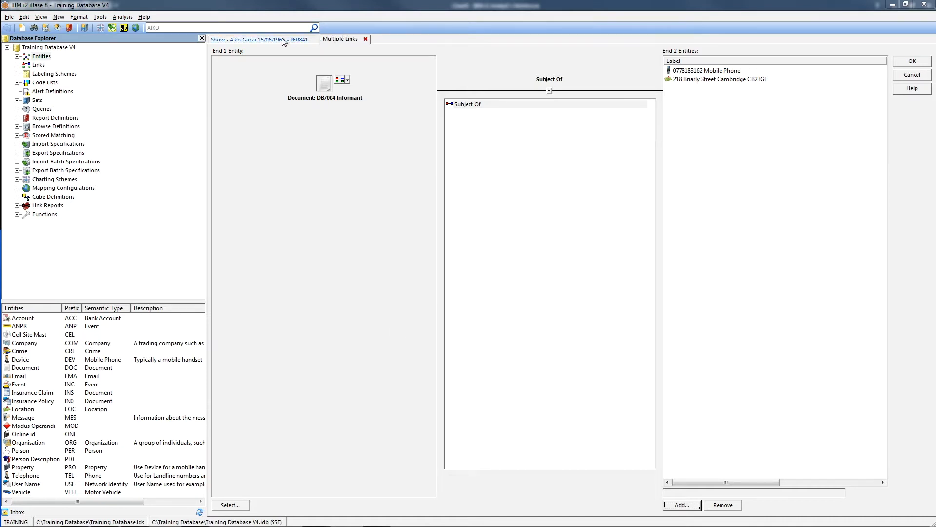
left_click(250, 39)
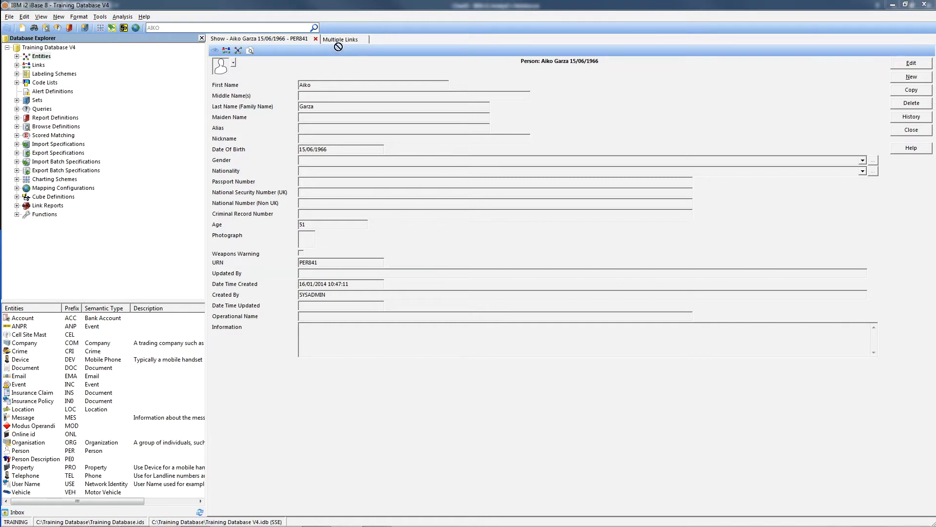
left_click(339, 39)
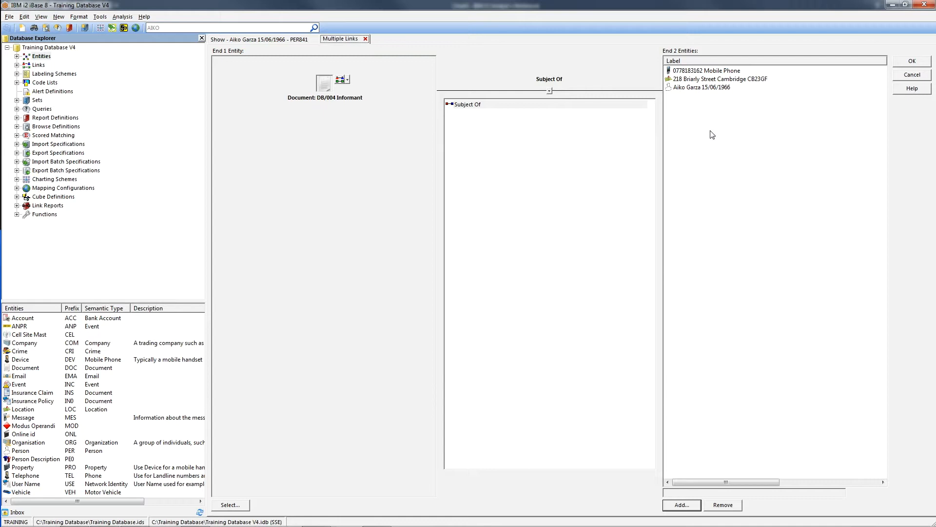
mouse_move(715, 135)
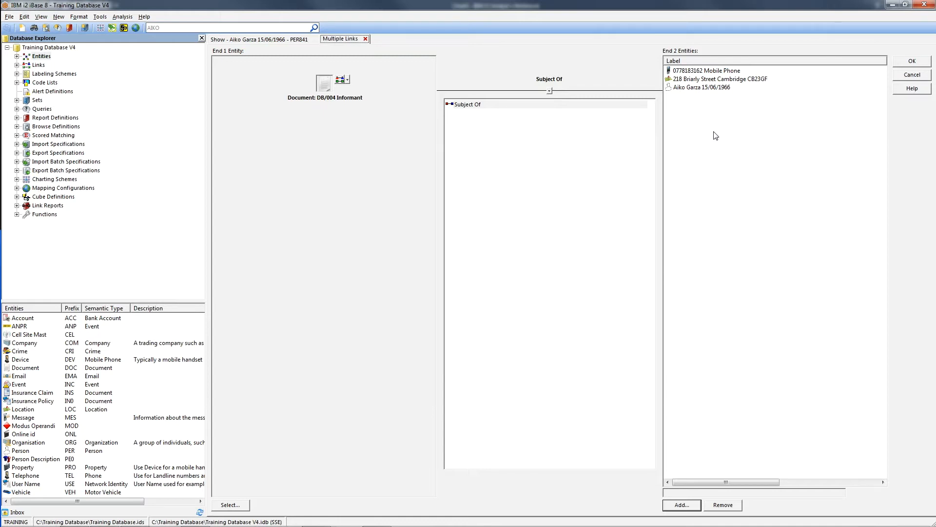
mouse_move(513, 109)
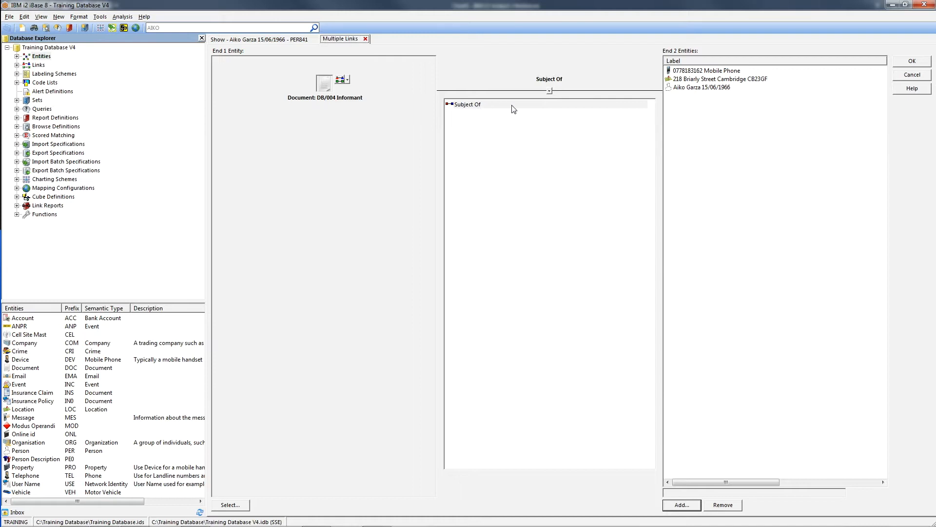
Choose the Subject Of link type with operational name 'Op Newsletter' and submit the links
left_click(478, 104)
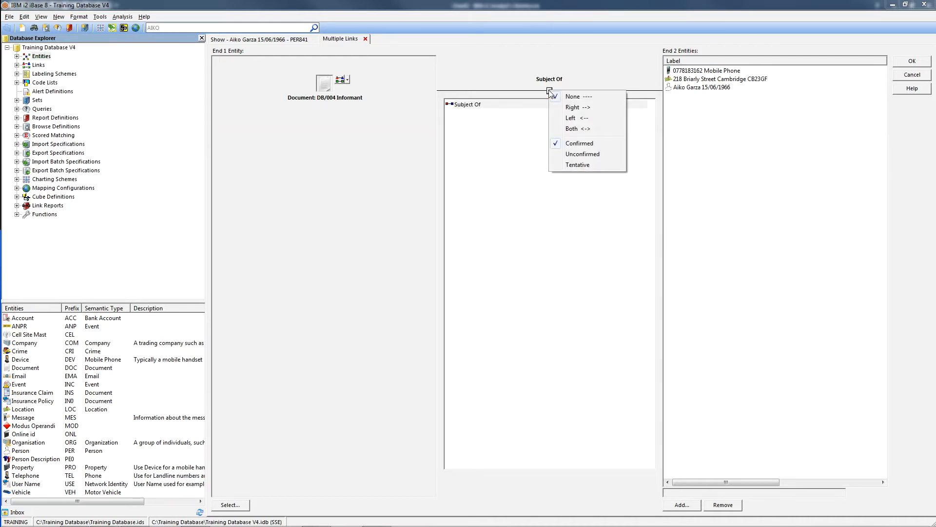
left_click(572, 96)
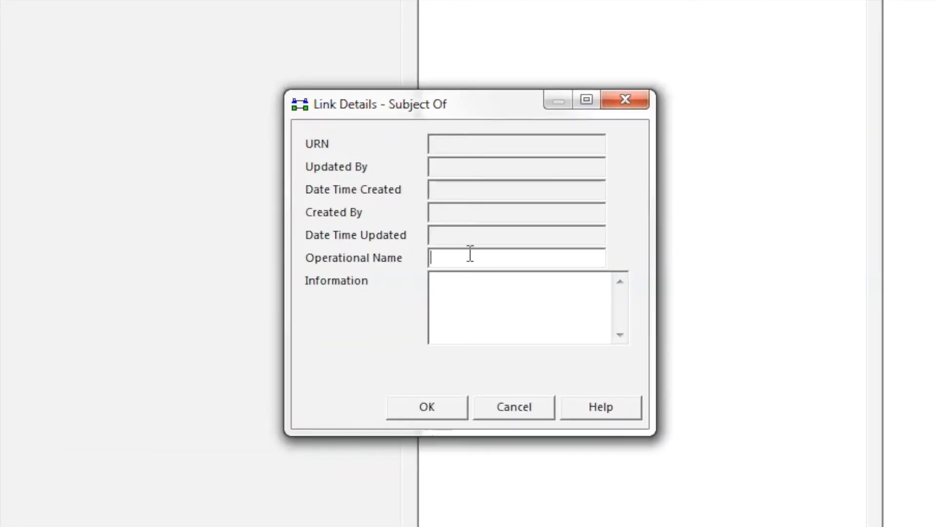
type("Op N")
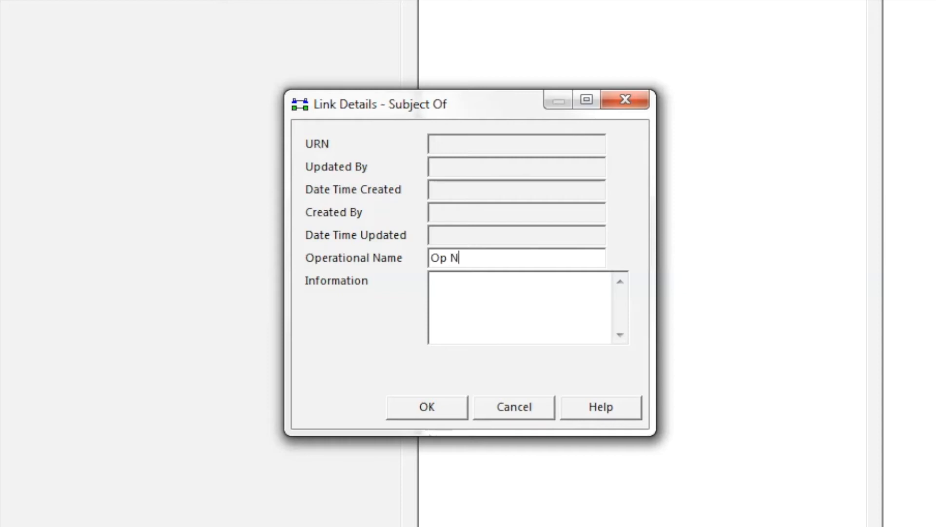
type("ewsletter")
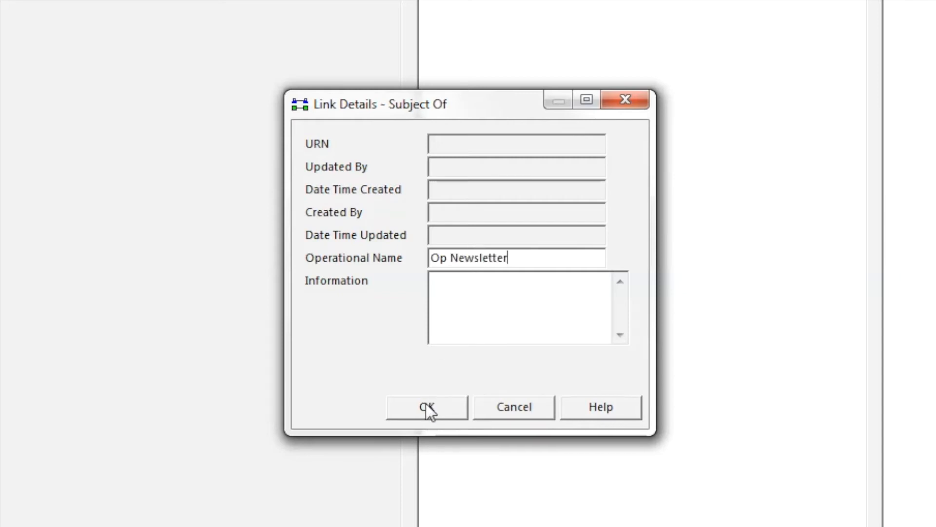
left_click(426, 407)
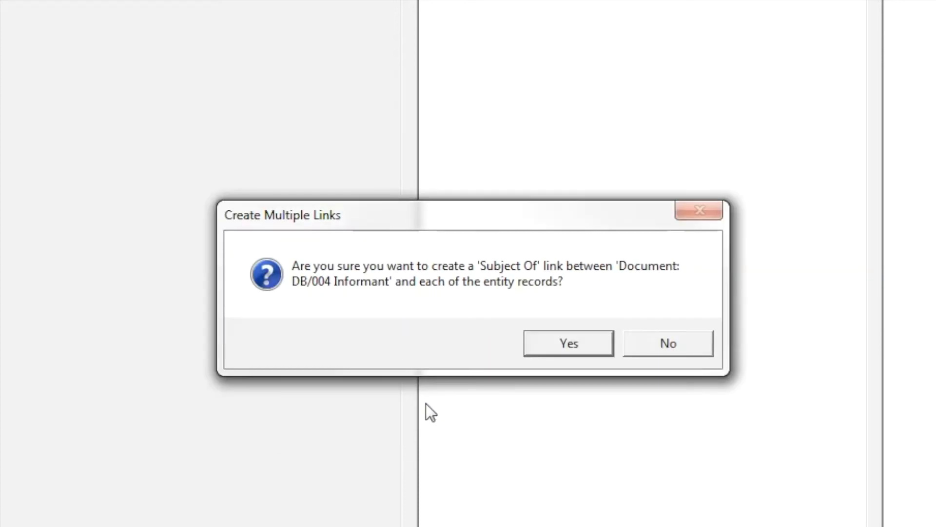
Confirm the three Subject Of links, then search Documents by reference 'db' for DB/004
left_click(567, 342)
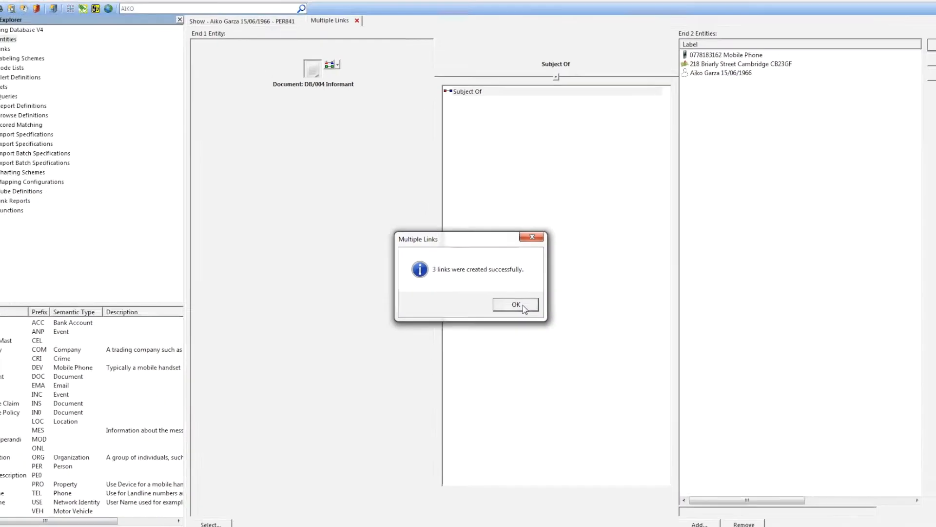
left_click(516, 305)
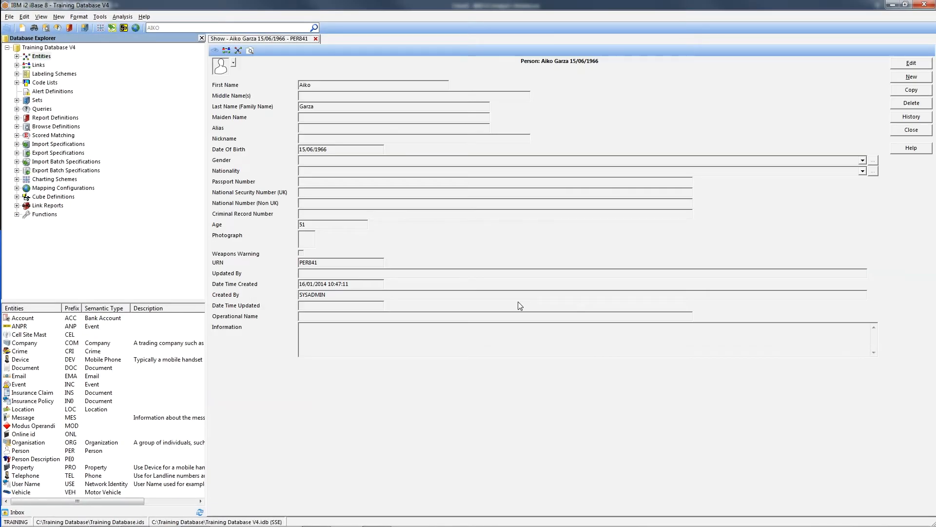
mouse_move(388, 64)
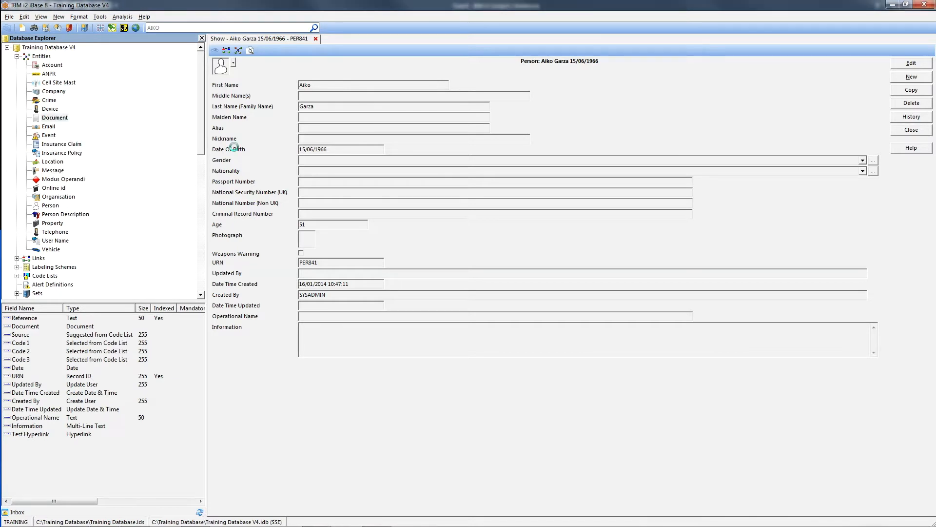
double_click(55, 118)
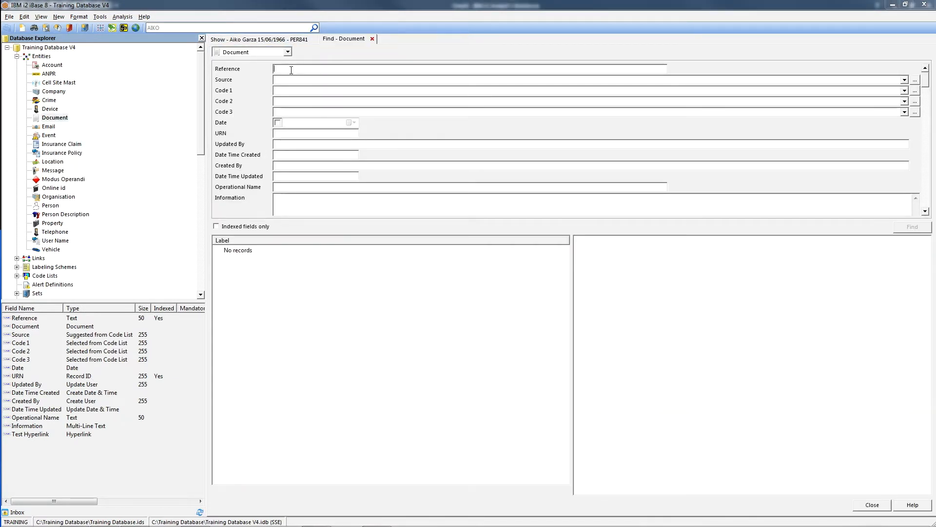
type("db")
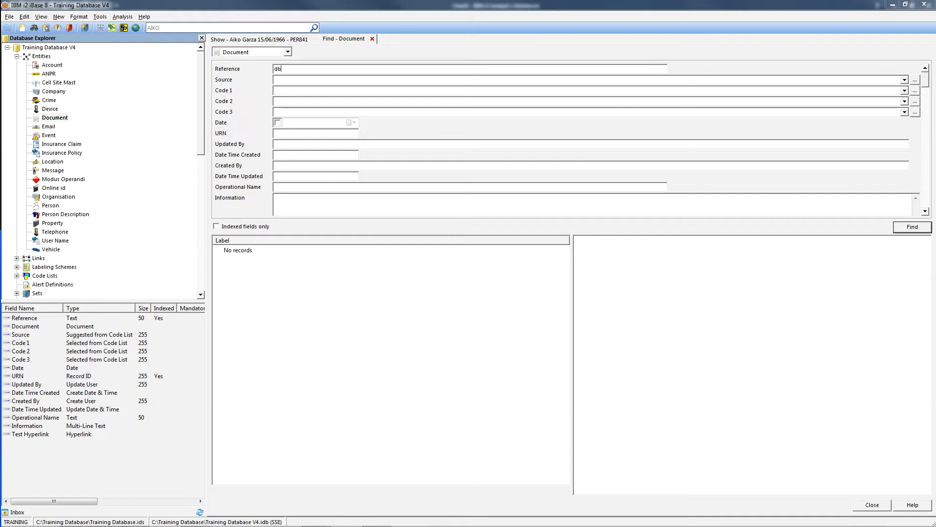
left_click(912, 226)
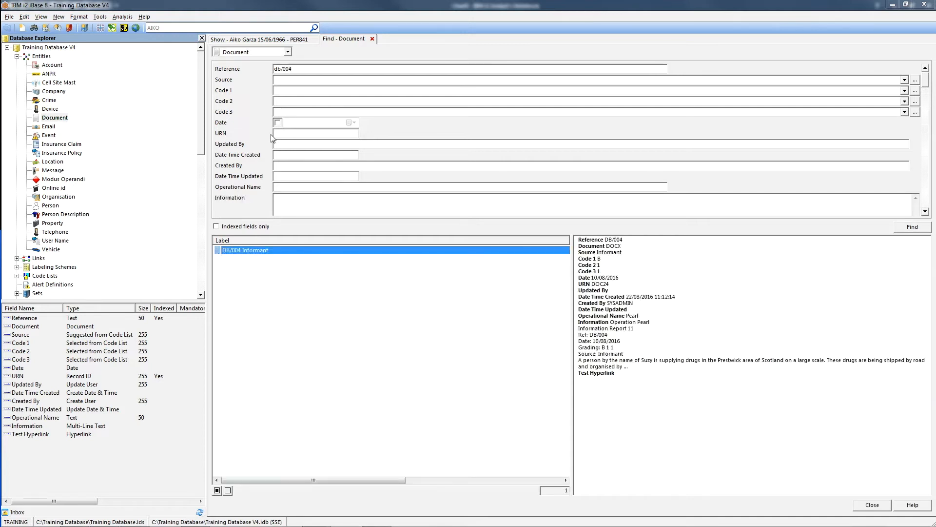
right_click(245, 249)
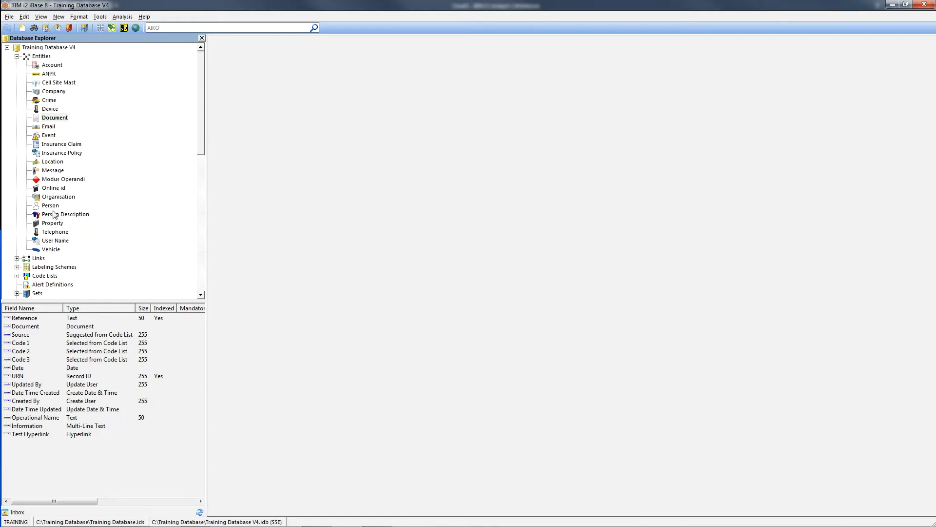
left_click(51, 204)
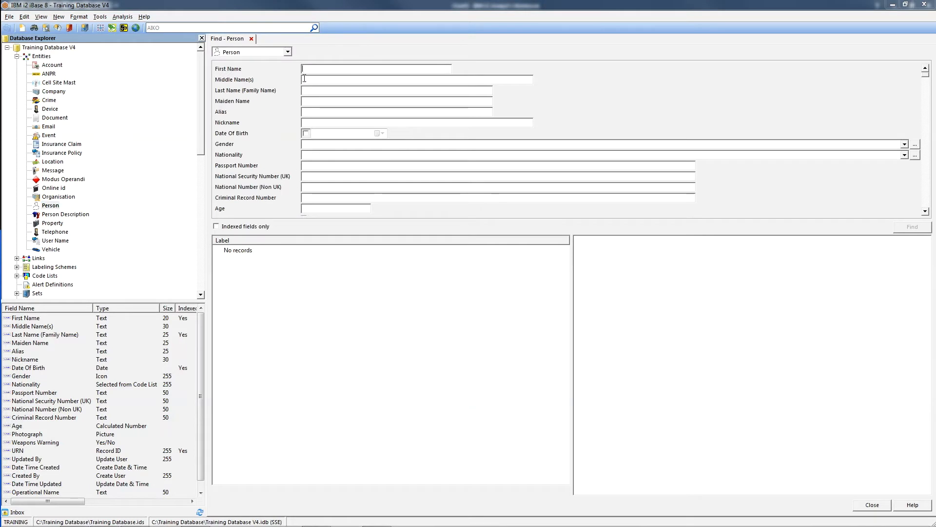
type("vidal")
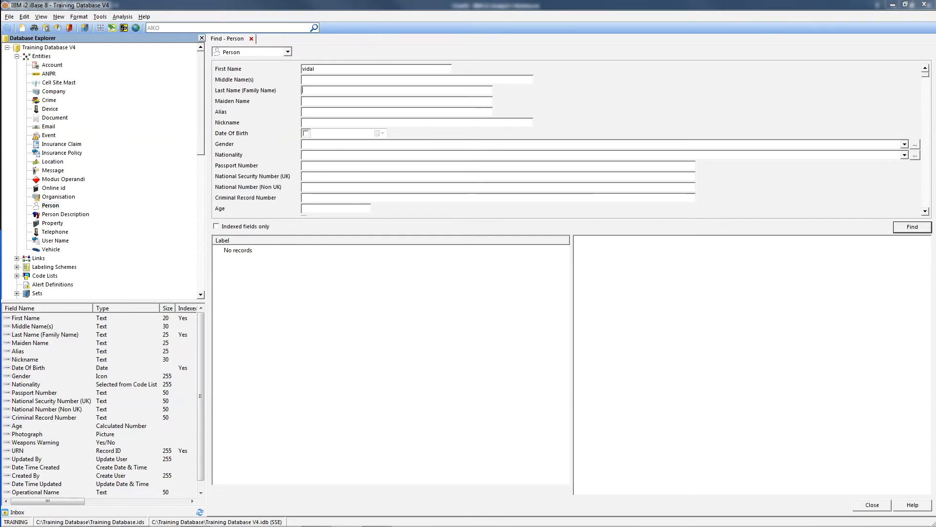
type("picard")
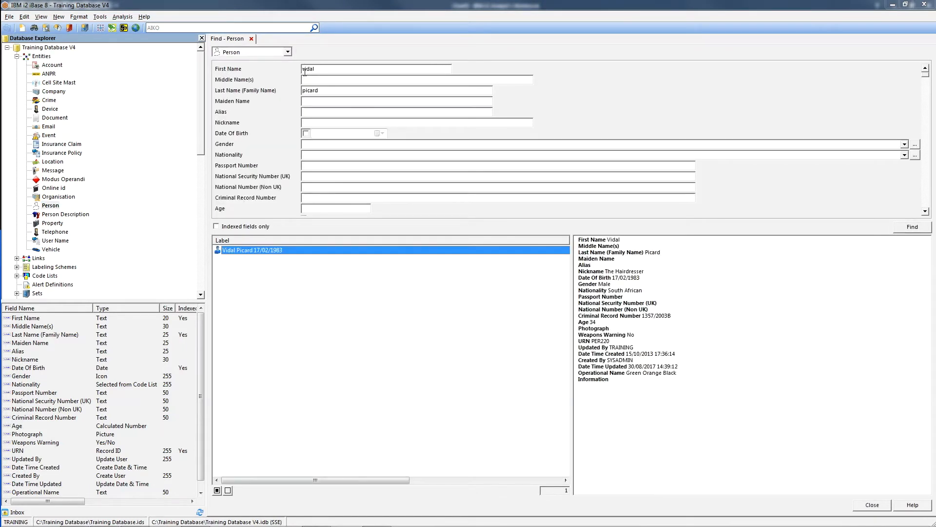
right_click(251, 250)
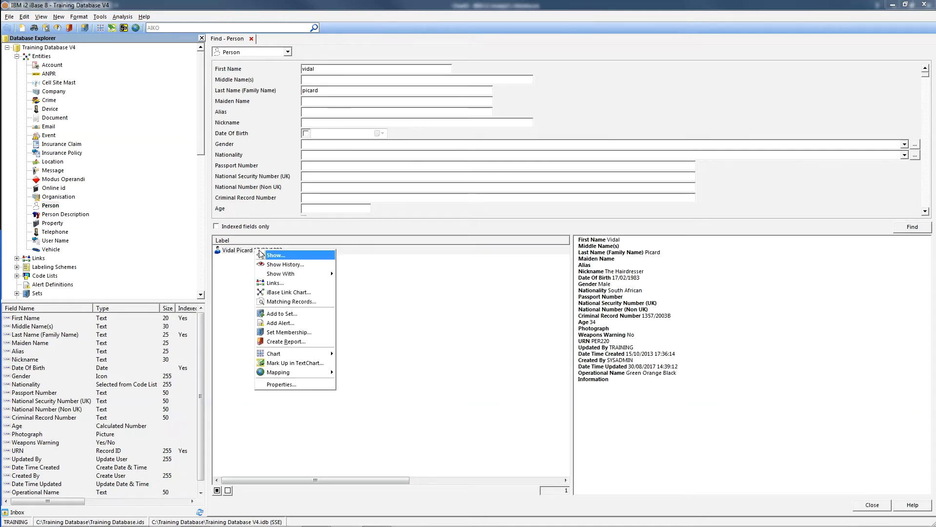
left_click(275, 255)
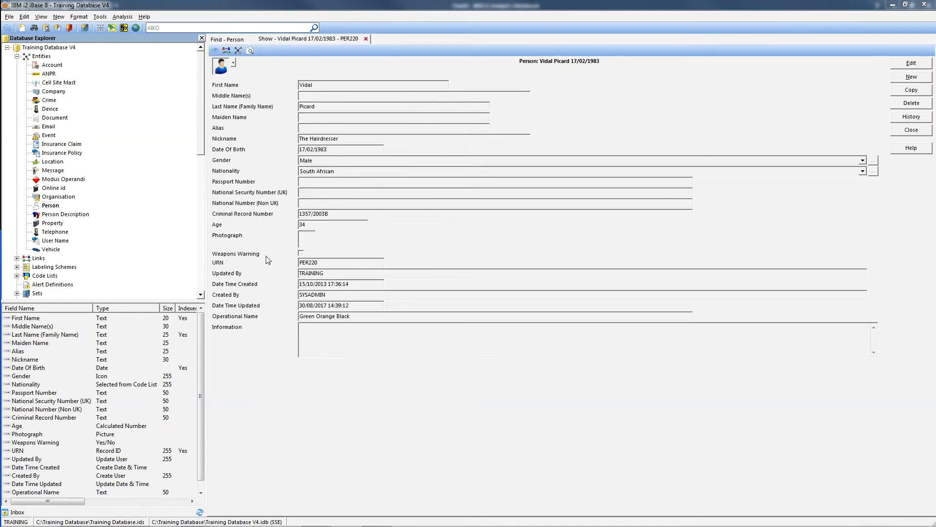
left_click(226, 39)
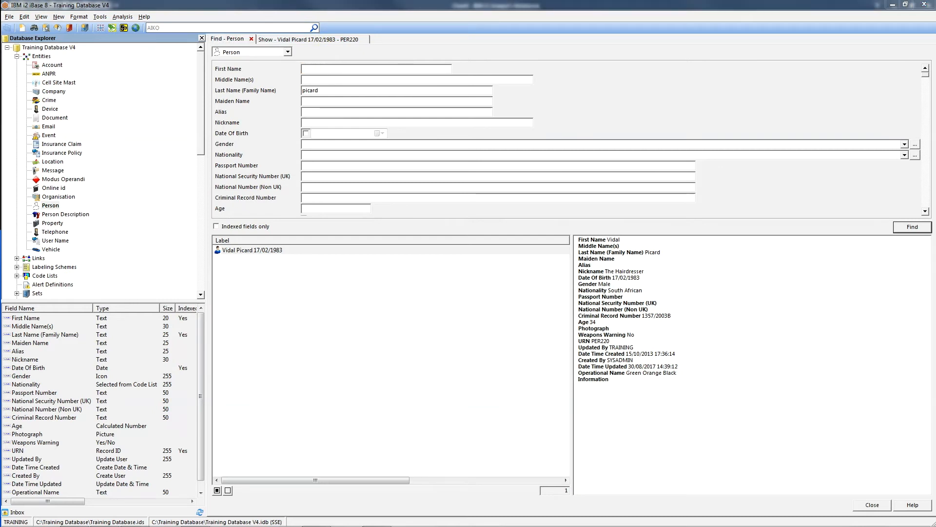
type("susan")
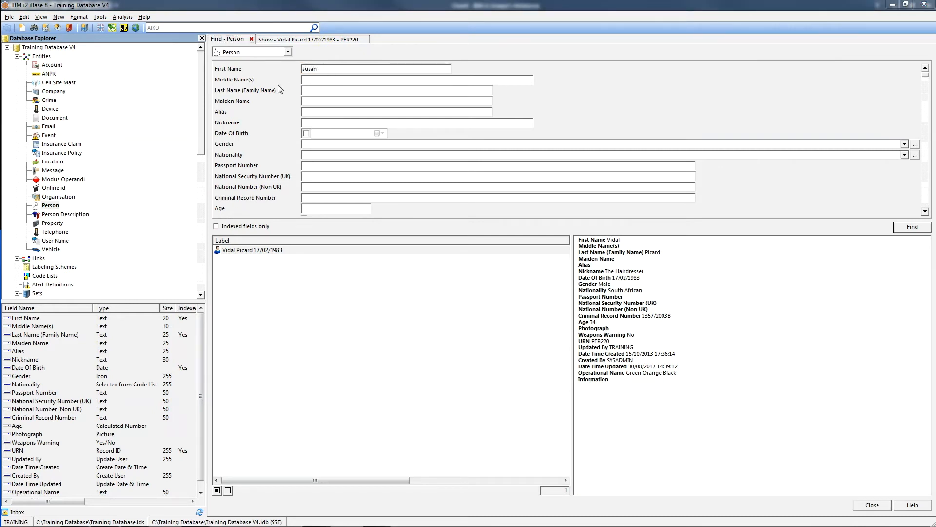
type("mid")
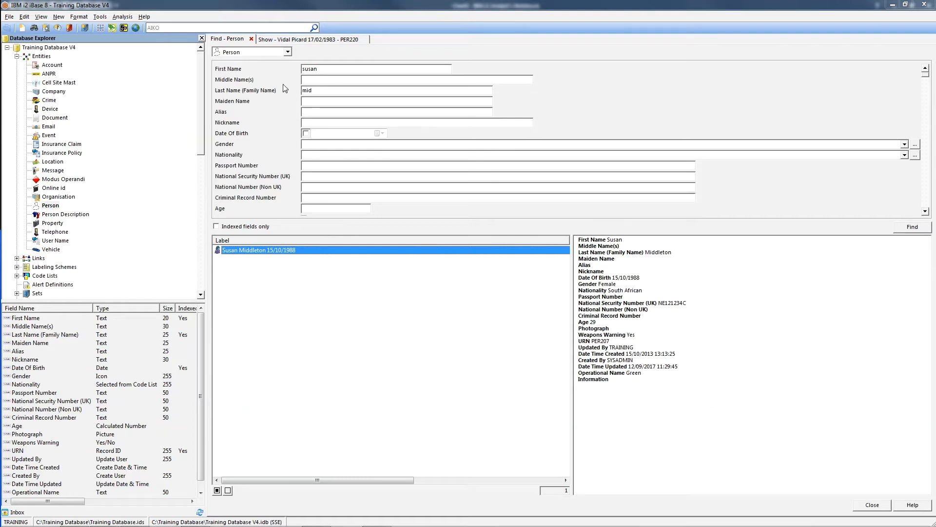
mouse_move(261, 238)
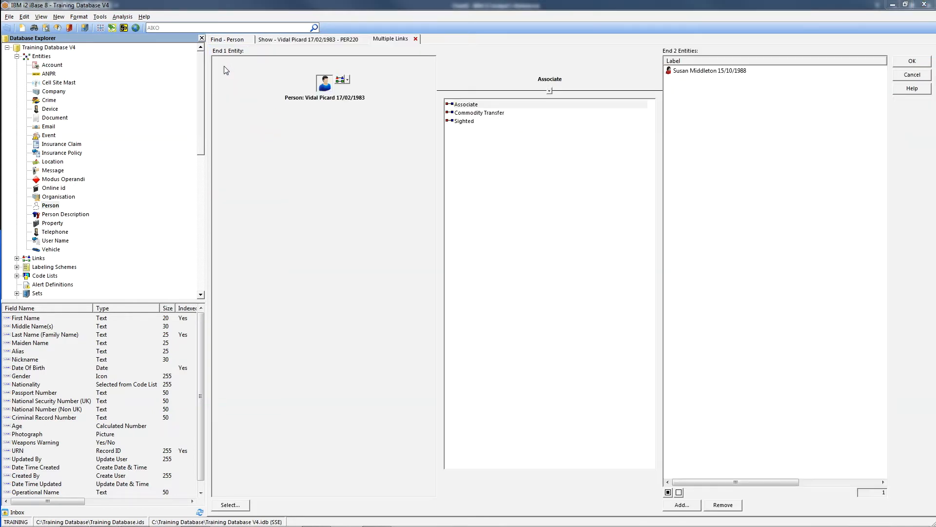
mouse_move(288, 157)
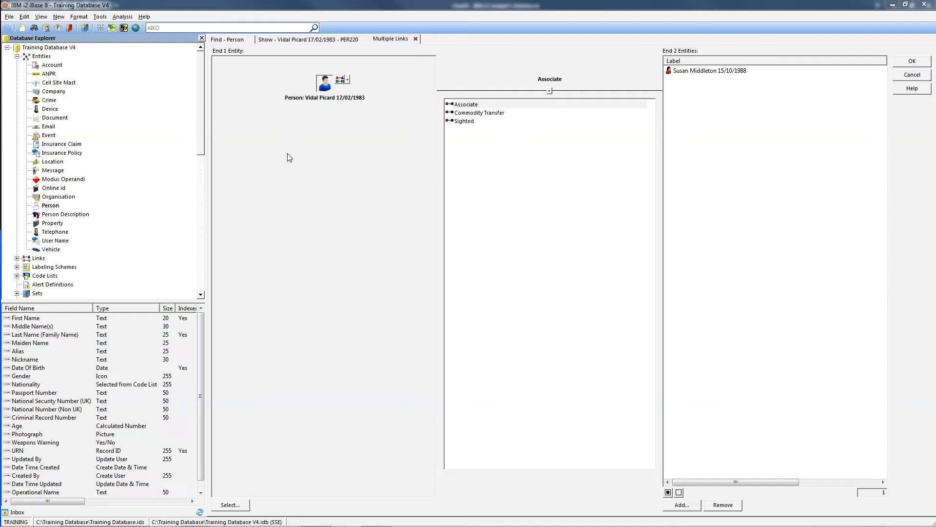
mouse_move(441, 108)
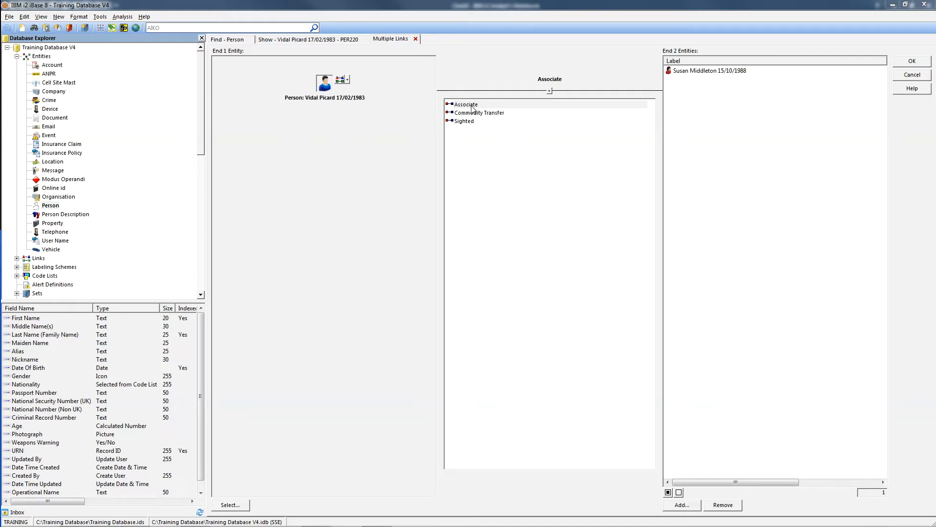
left_click(466, 104)
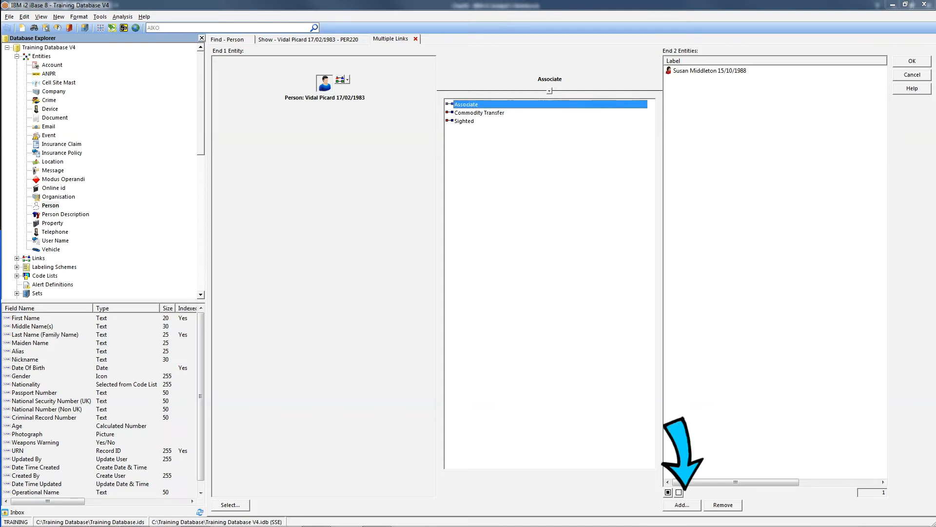
left_click(681, 505)
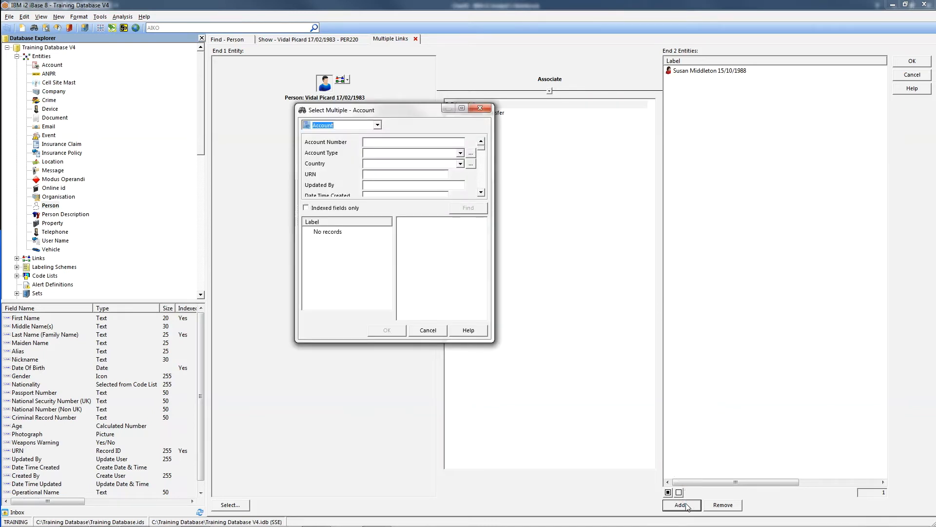
left_click(428, 330)
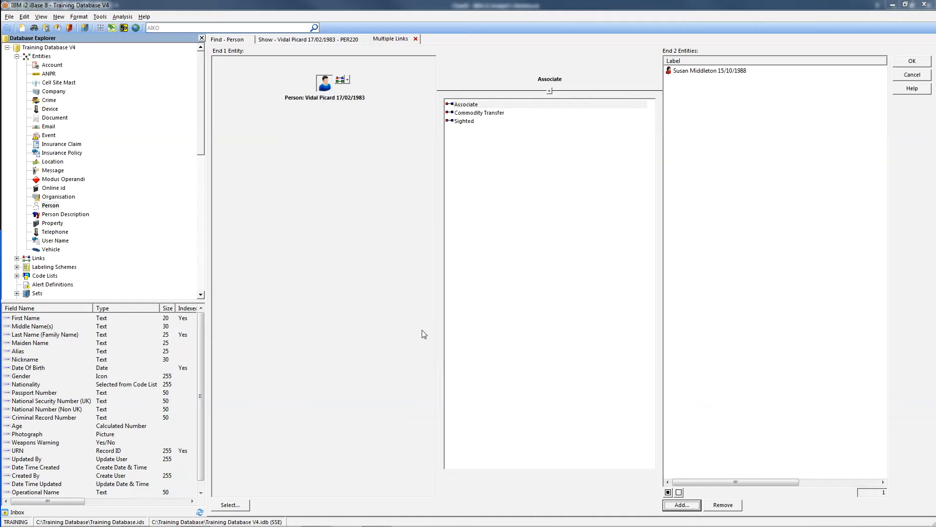
mouse_move(544, 347)
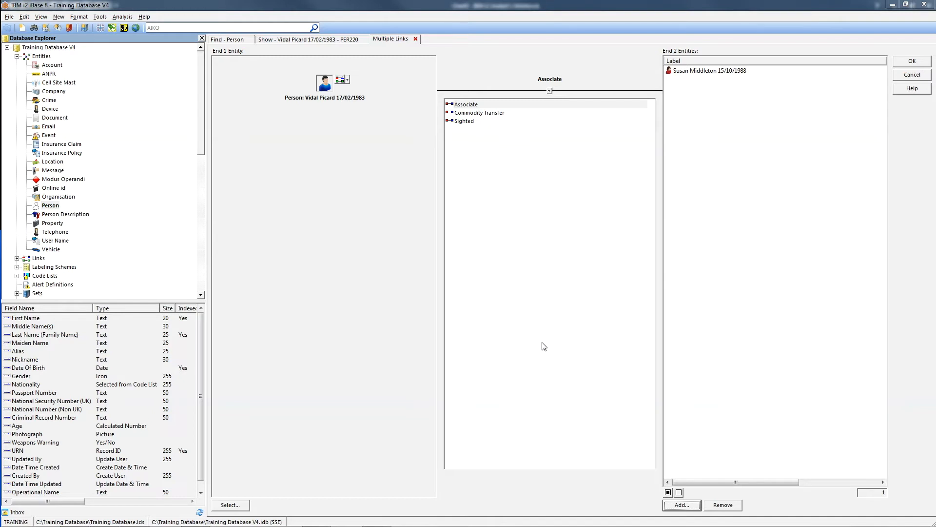
mouse_move(543, 346)
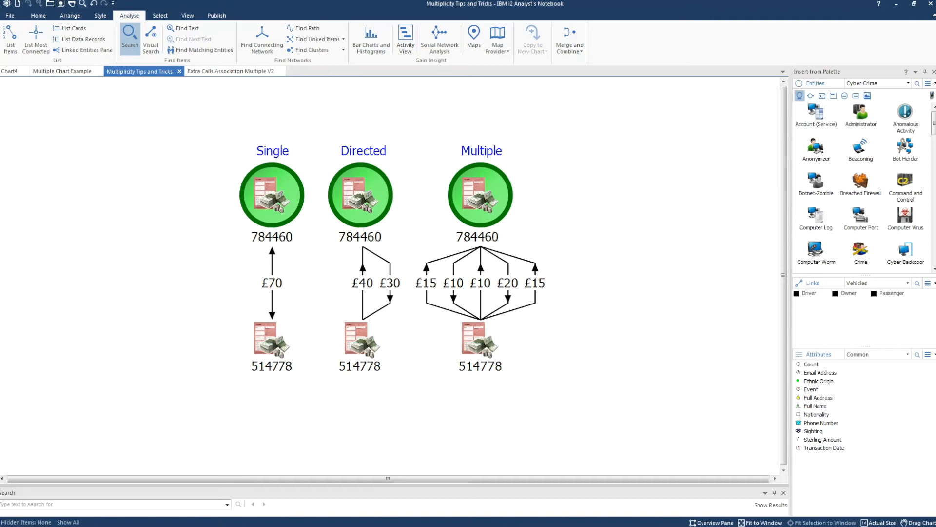
double_click(426, 282)
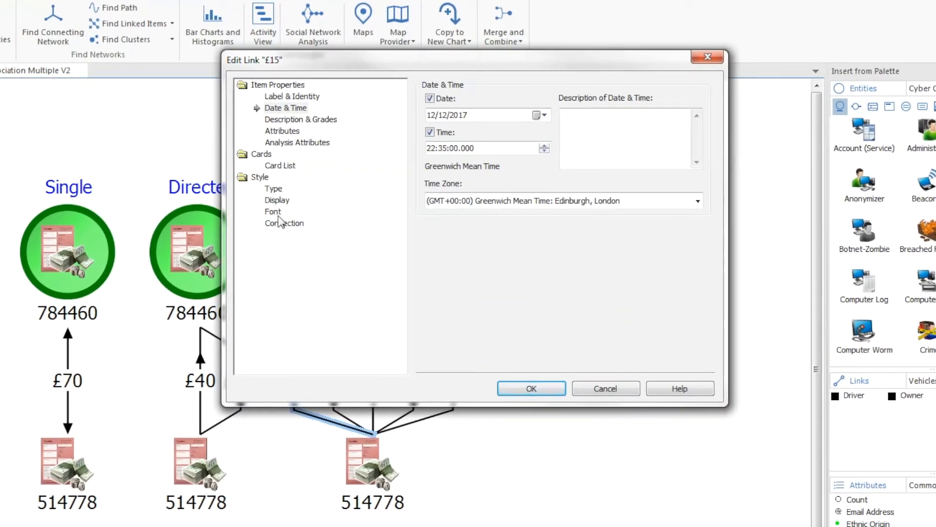
left_click(285, 223)
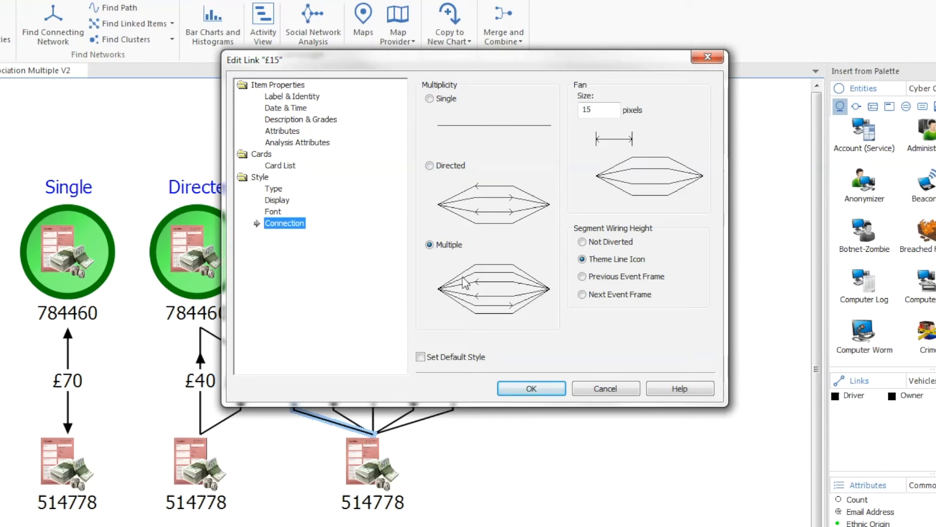
left_click(531, 388)
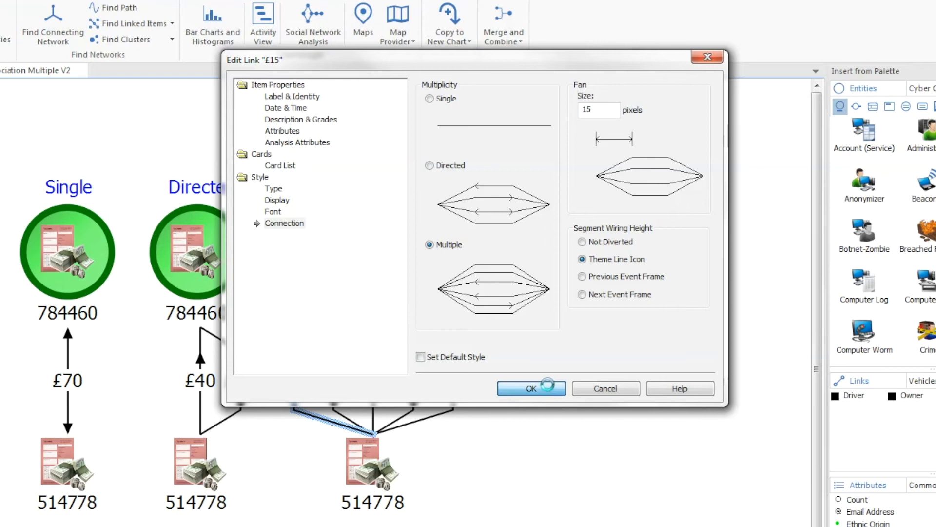
left_click(531, 389)
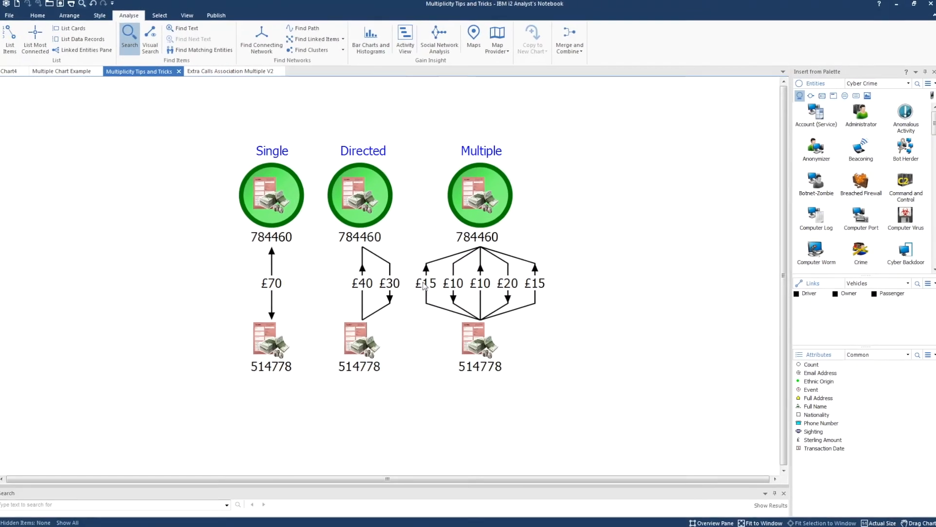
left_click(425, 282)
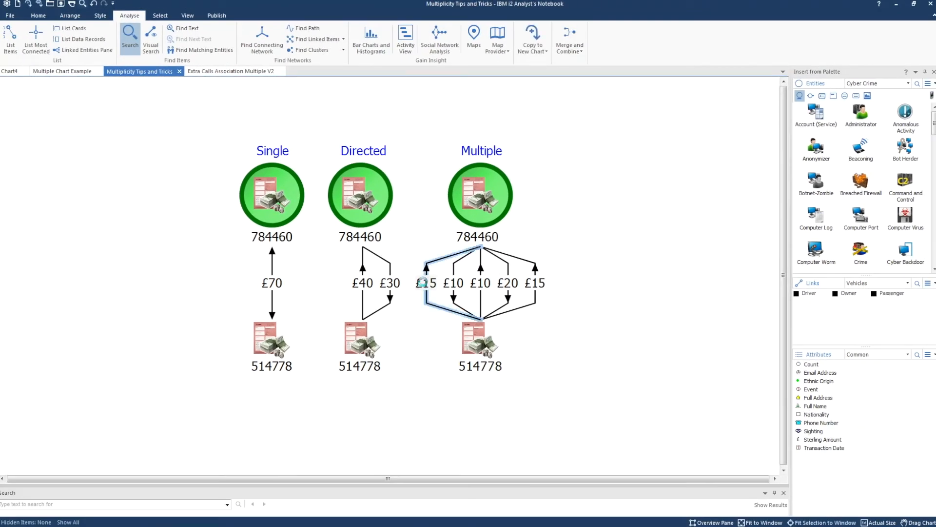
double_click(426, 282)
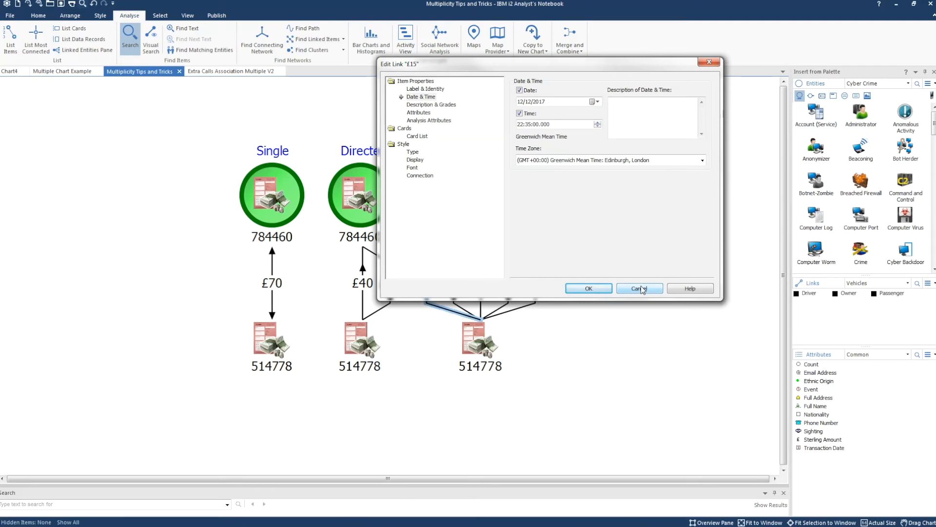
left_click(638, 288)
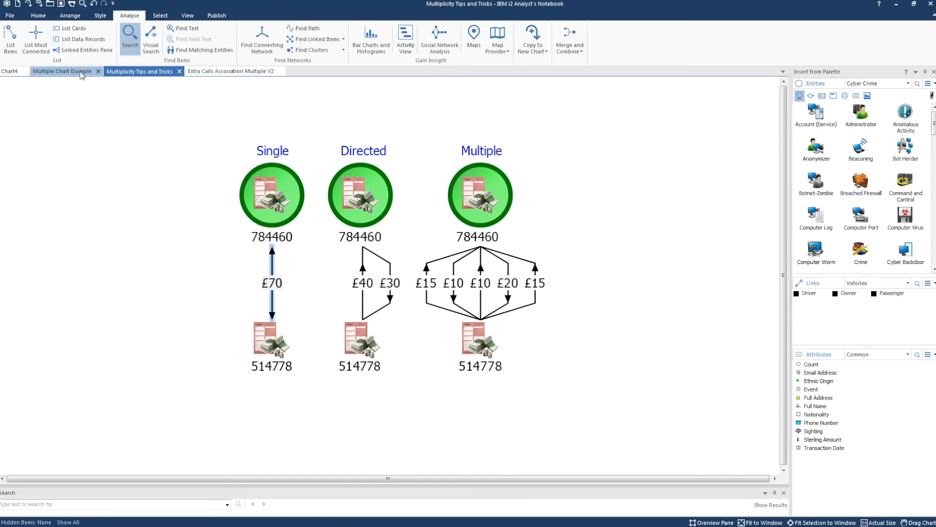
On the Multiple Chart Example chart, view a call link's Date & Time, then open Bar Charts and Histograms
left_click(62, 72)
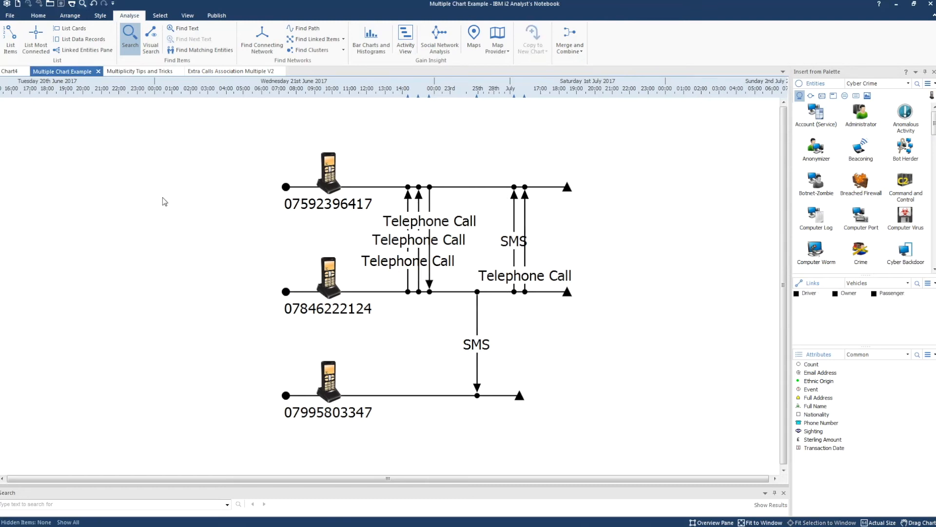
mouse_move(197, 245)
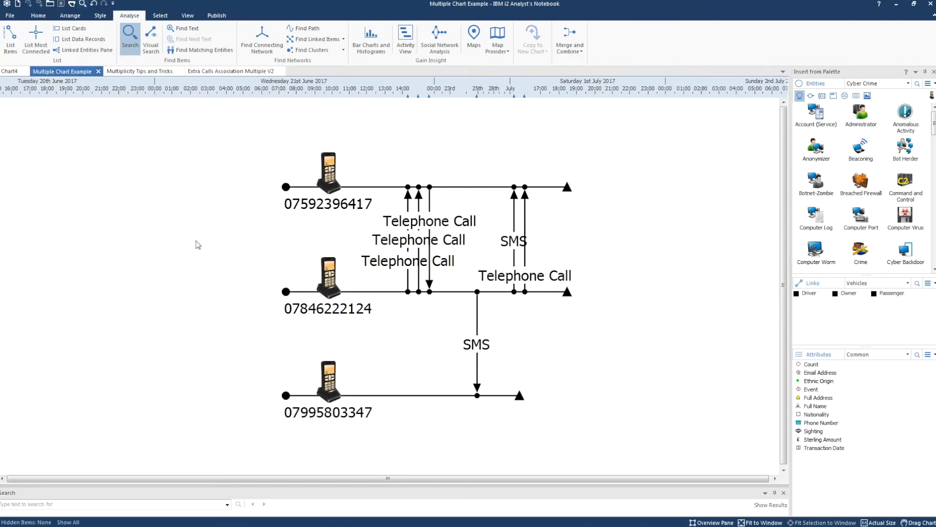
left_click(229, 71)
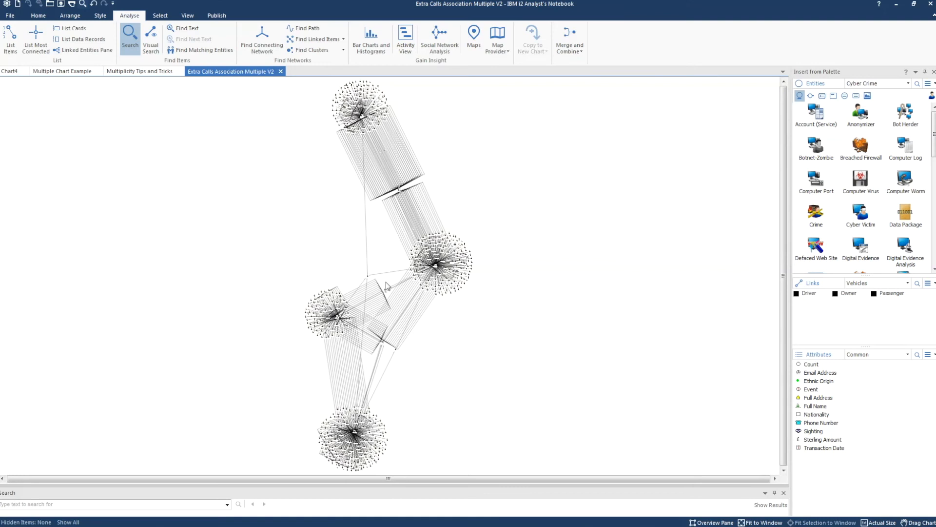
mouse_move(373, 297)
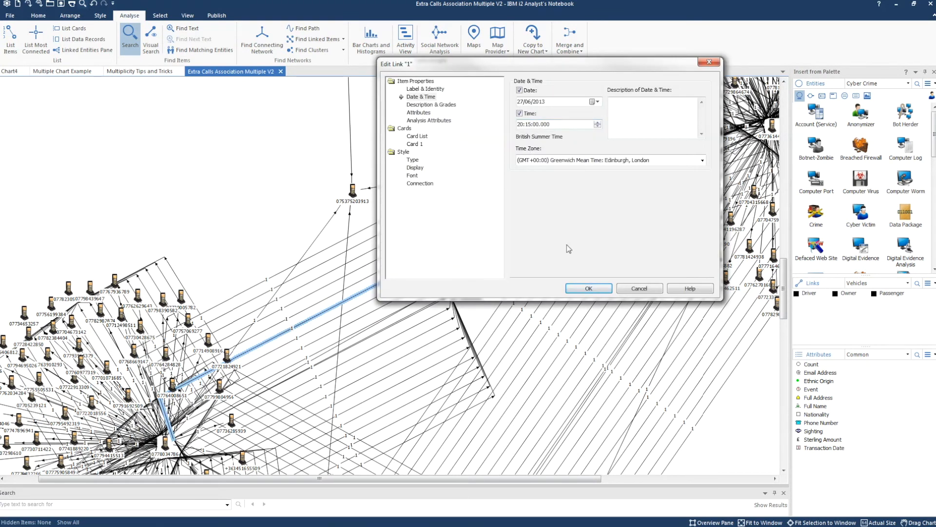
left_click(588, 288)
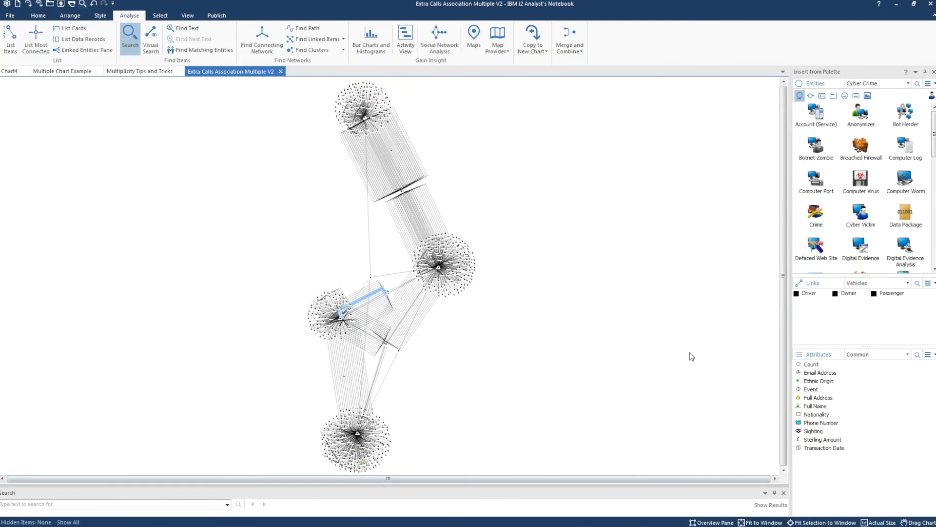
left_click(371, 39)
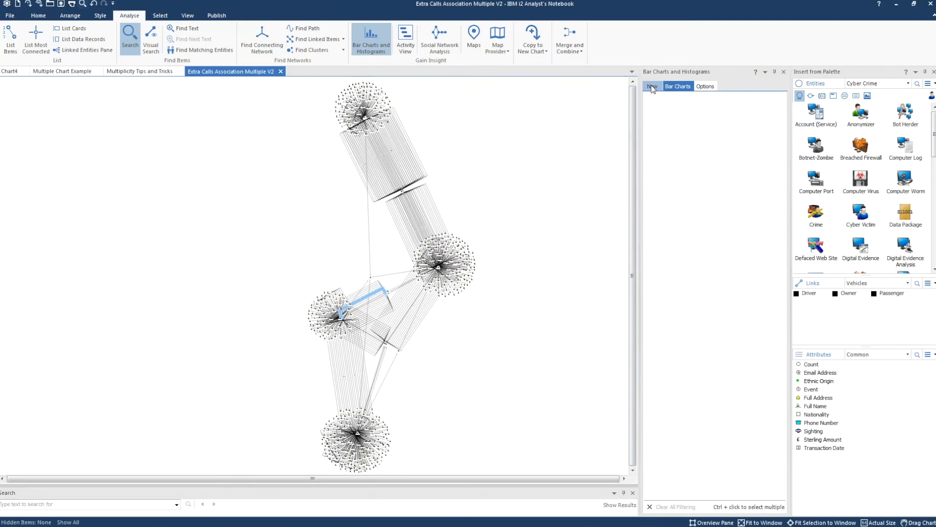
Create a Date & Time histogram of the 1,028 call links
left_click(652, 86)
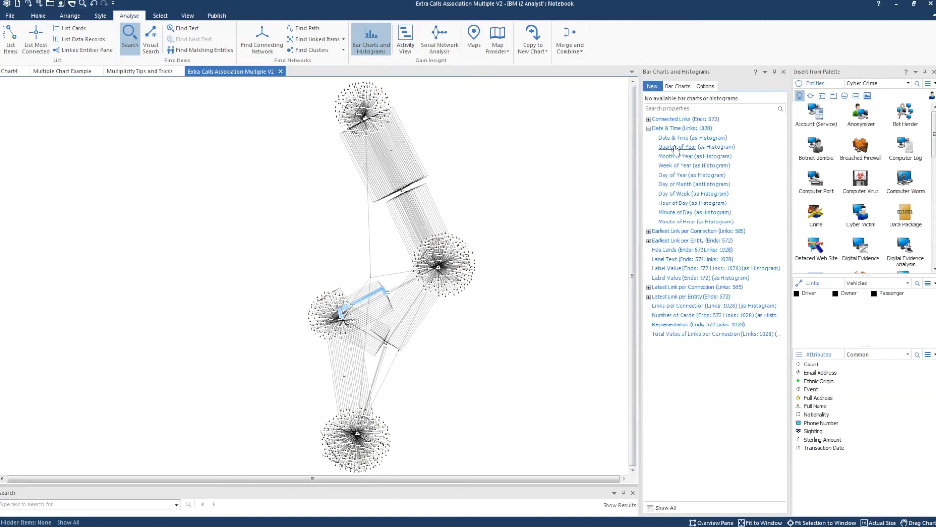
mouse_move(692, 138)
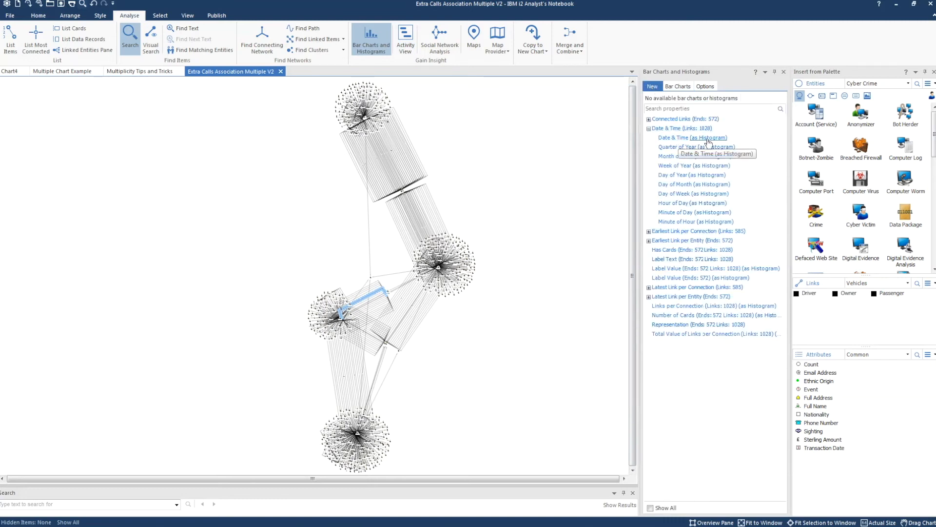
double_click(694, 136)
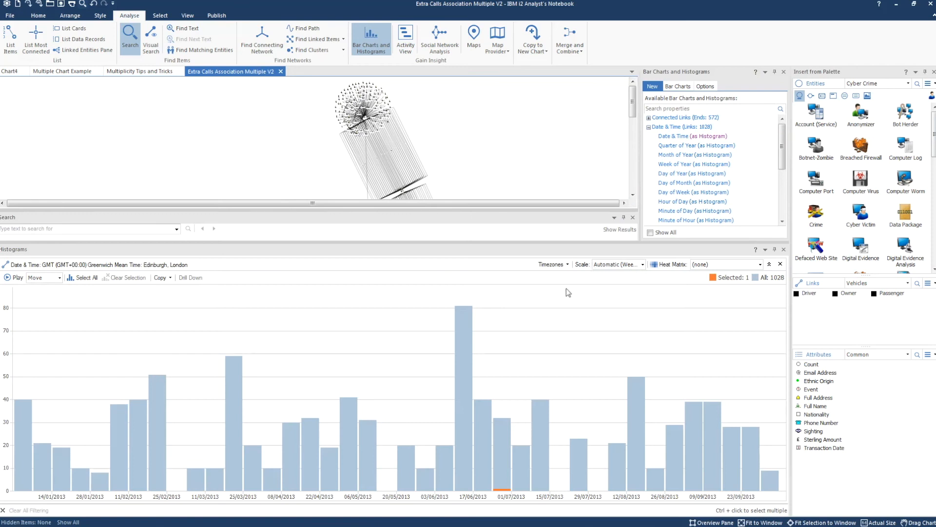
mouse_move(348, 359)
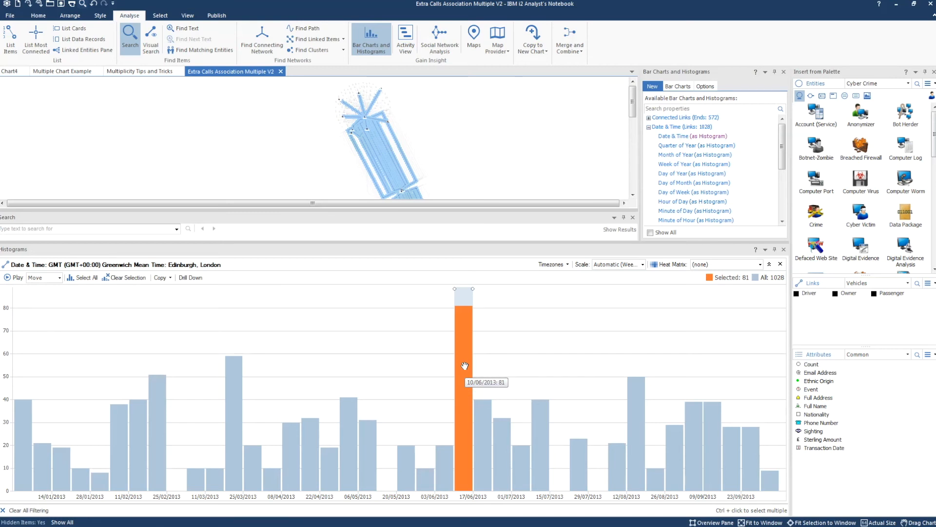
mouse_move(386, 491)
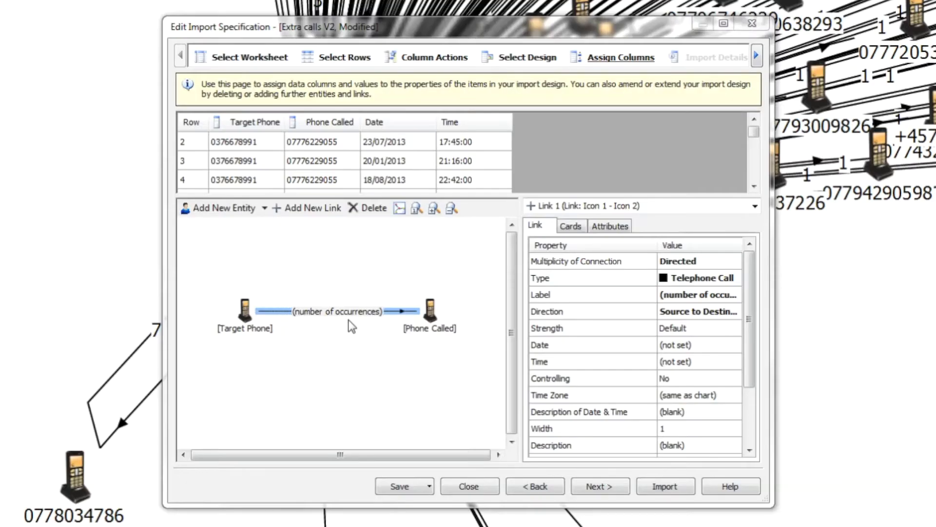
left_click(592, 261)
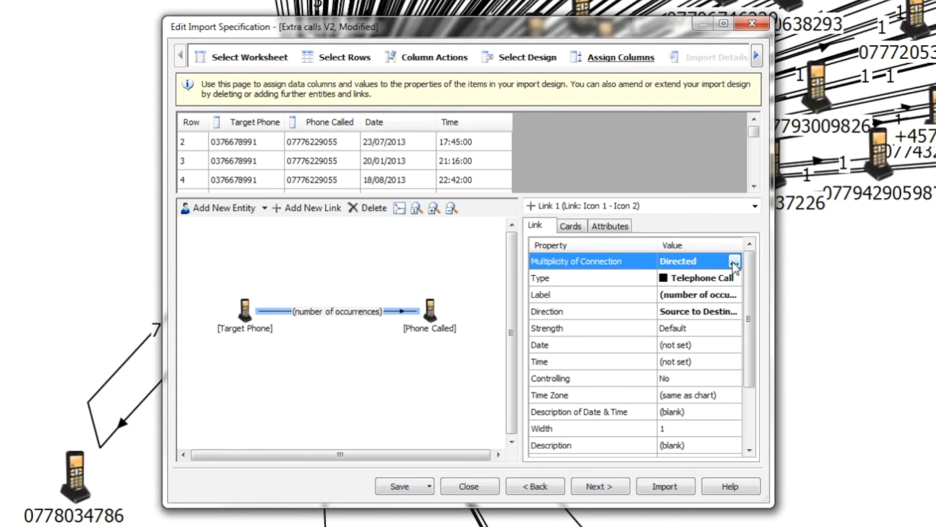
left_click(734, 261)
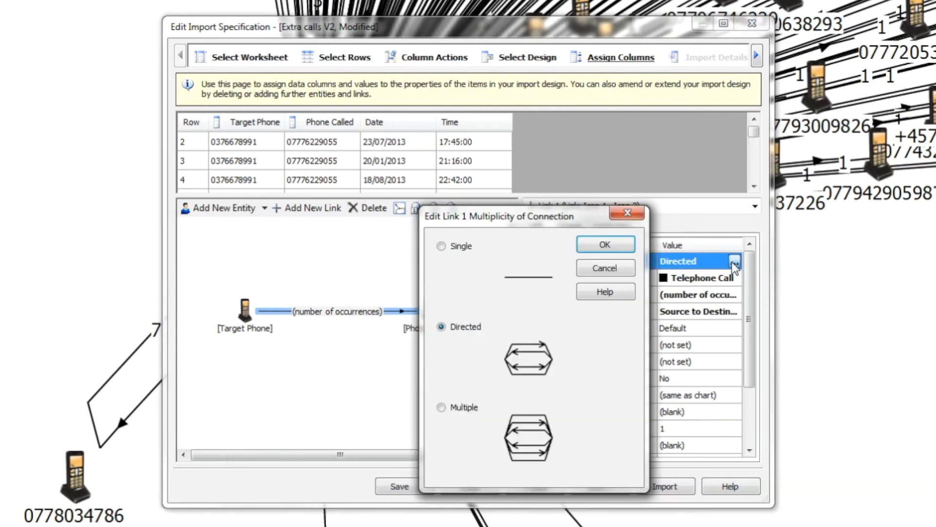
left_click(605, 244)
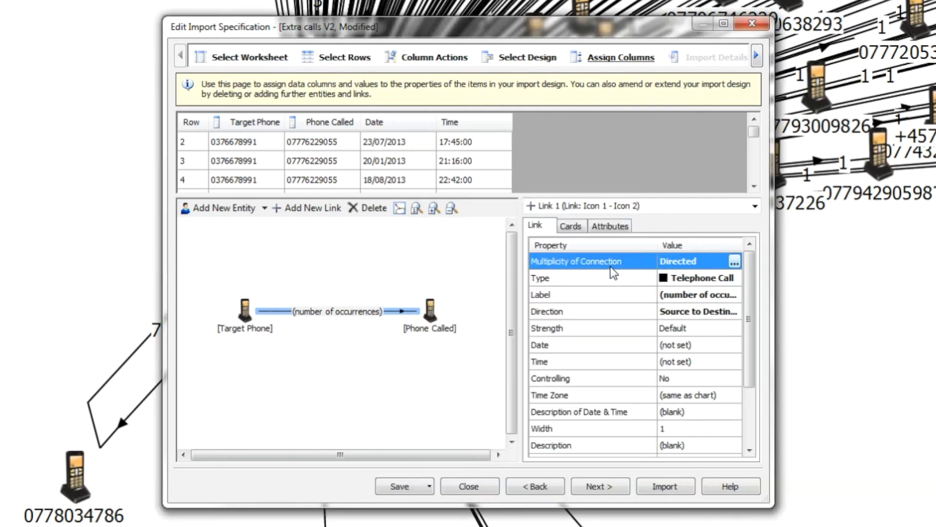
mouse_move(702, 297)
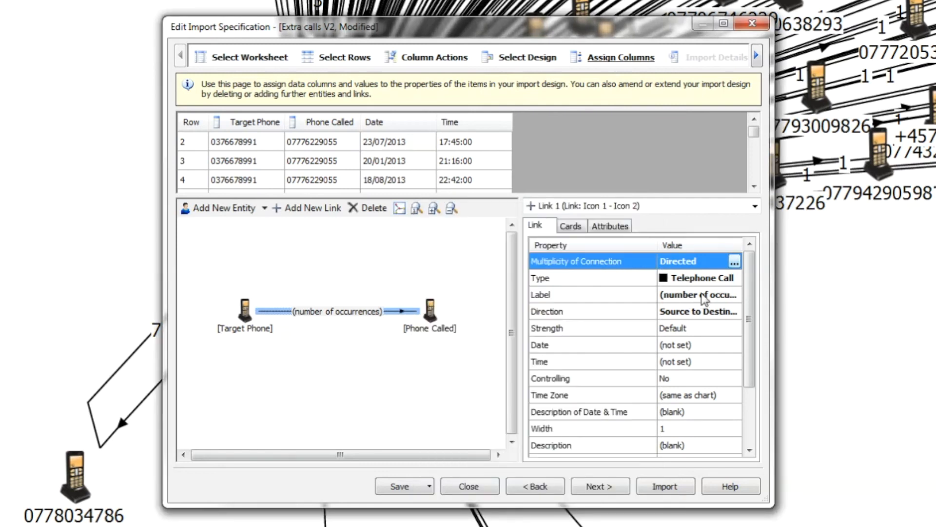
mouse_move(710, 359)
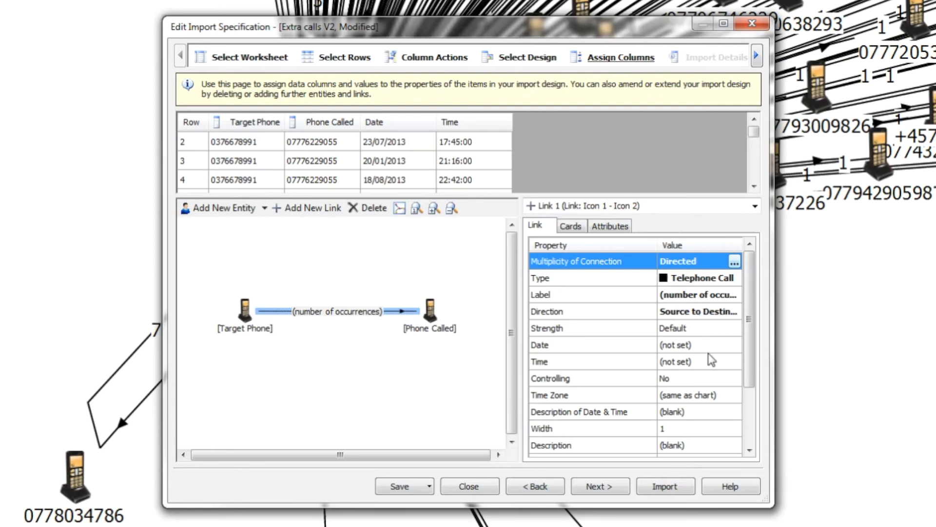
left_click(469, 485)
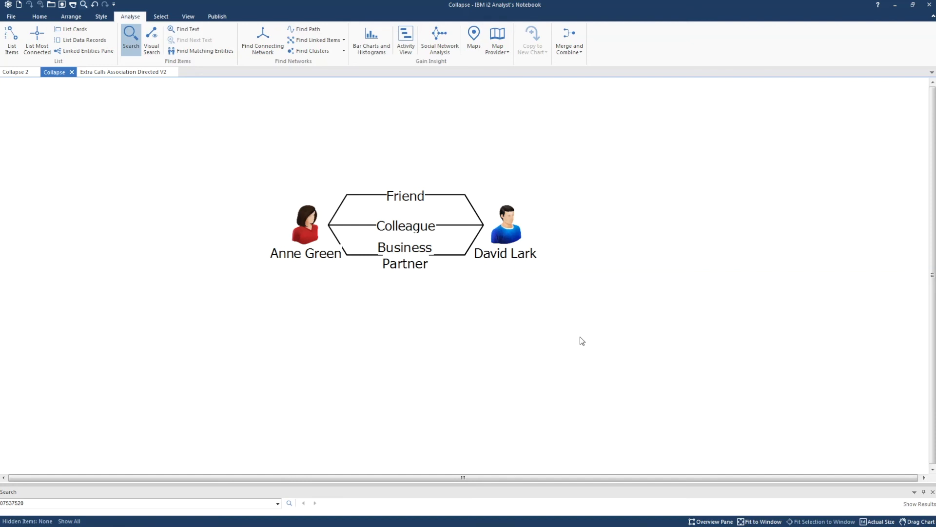
mouse_move(612, 298)
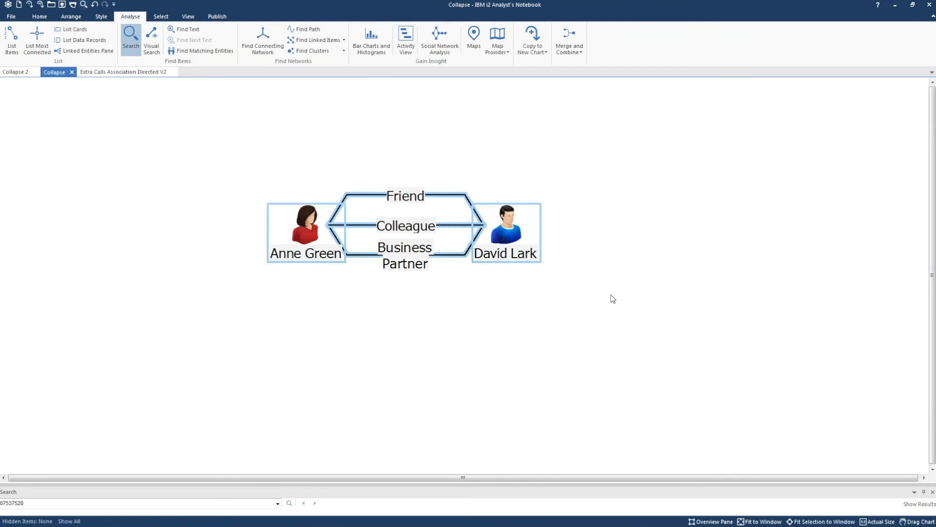
mouse_move(412, 201)
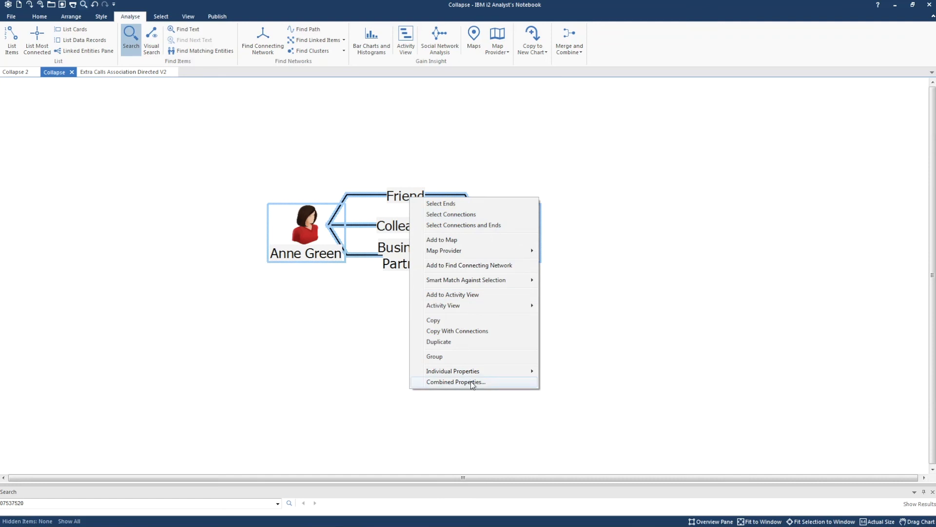
Set the selected items' link connection to Single, then switch to the Collapse 2 accounts chart
left_click(455, 381)
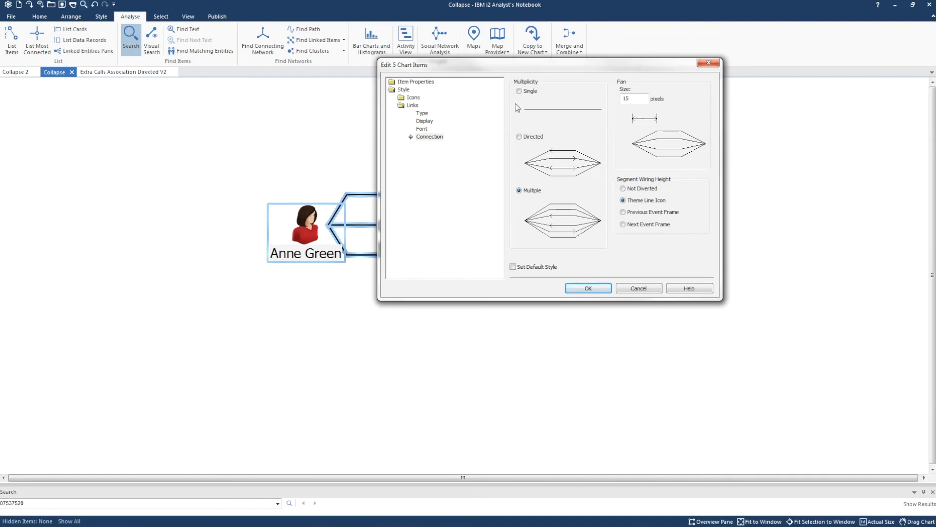
left_click(518, 91)
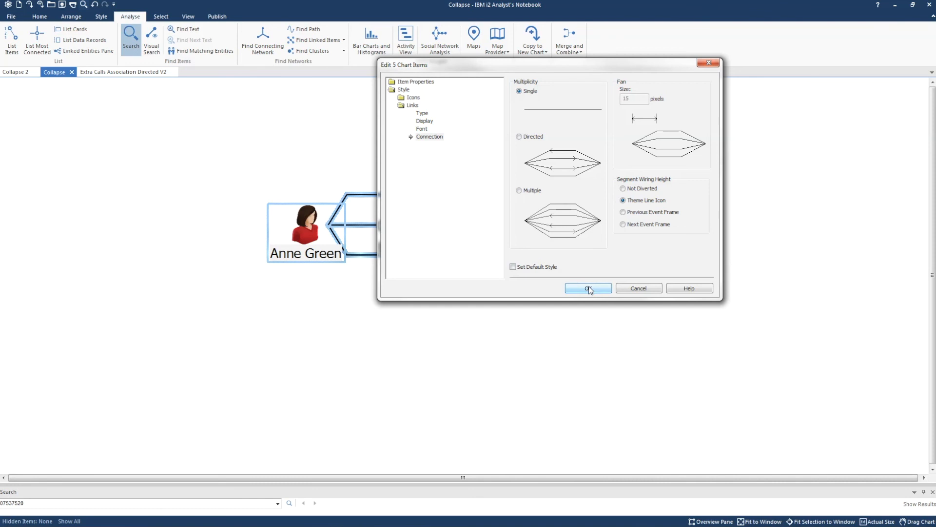
left_click(588, 288)
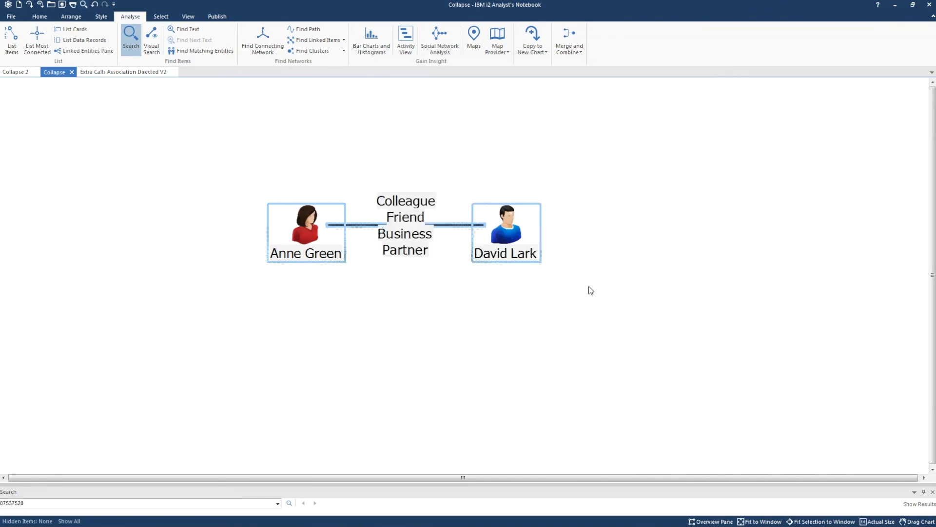
left_click(15, 71)
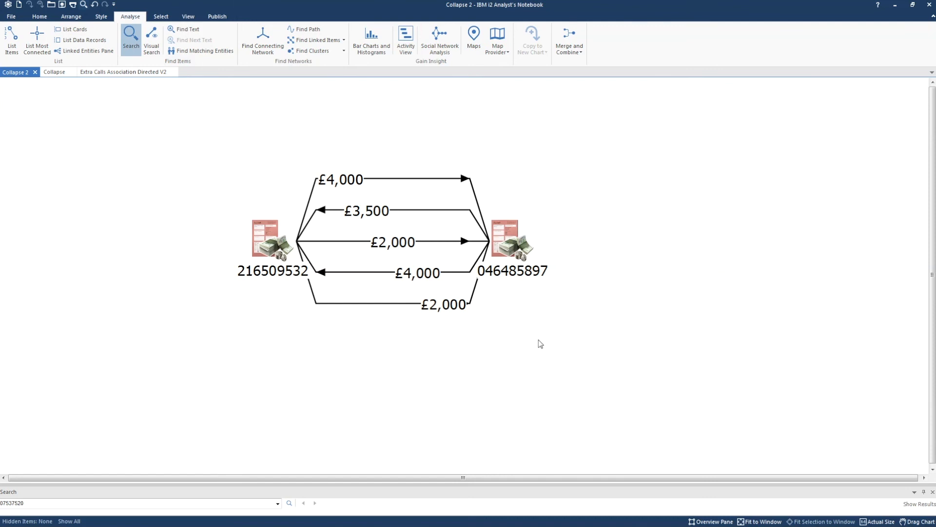
mouse_move(561, 317)
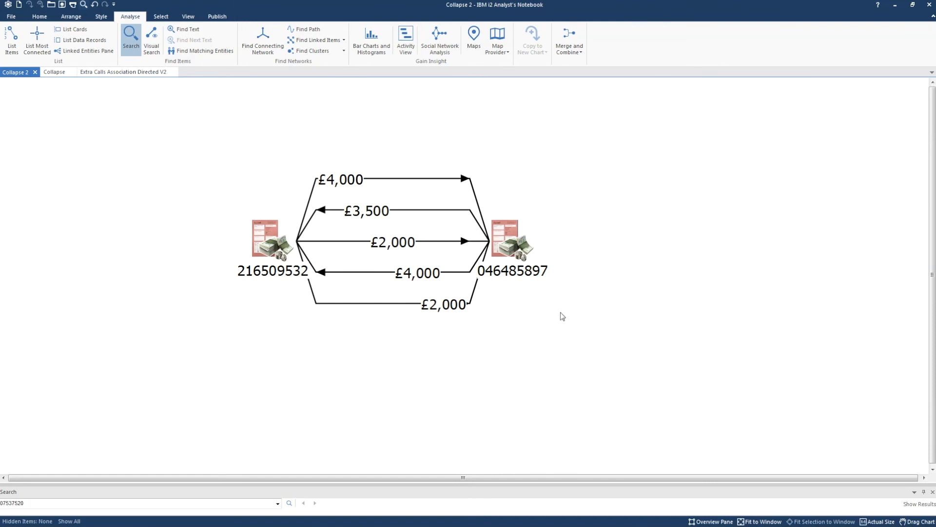
In Chart Properties, confirm the label merge rules sum numeric links, then close
right_click(562, 316)
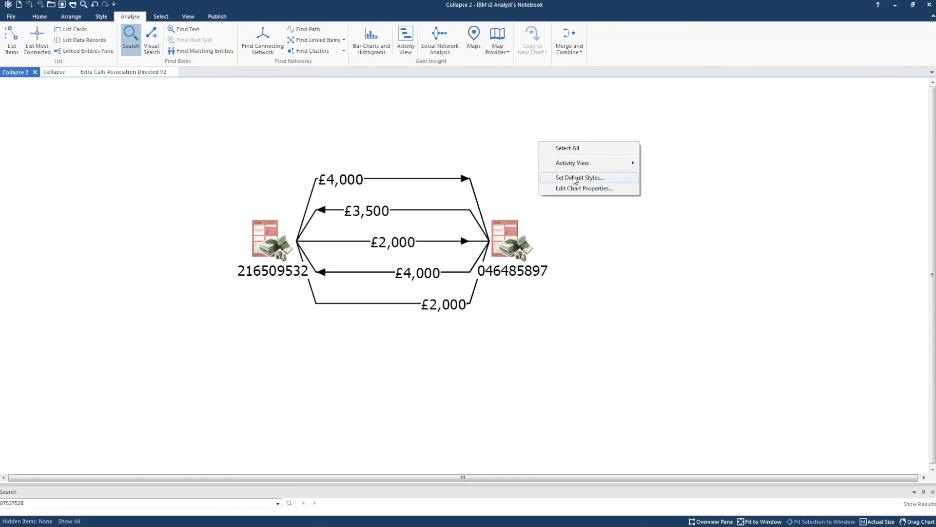
left_click(582, 188)
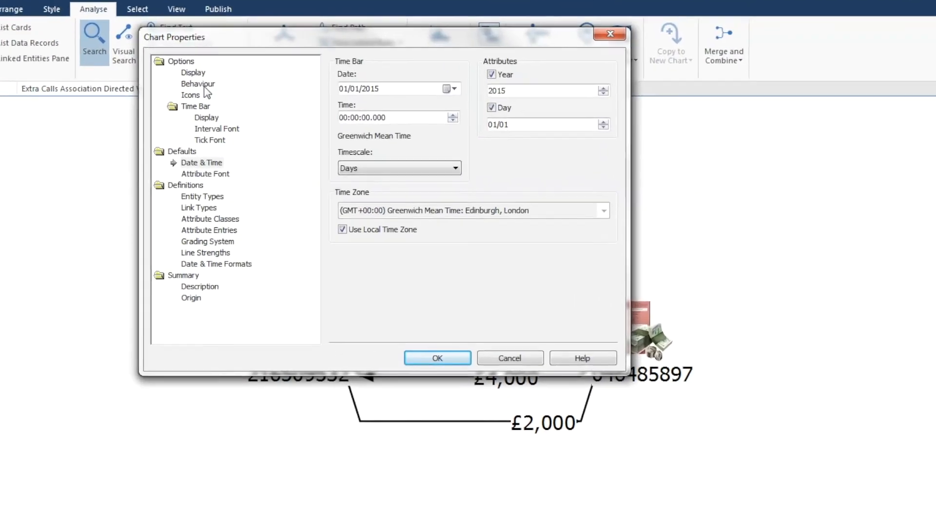
left_click(198, 83)
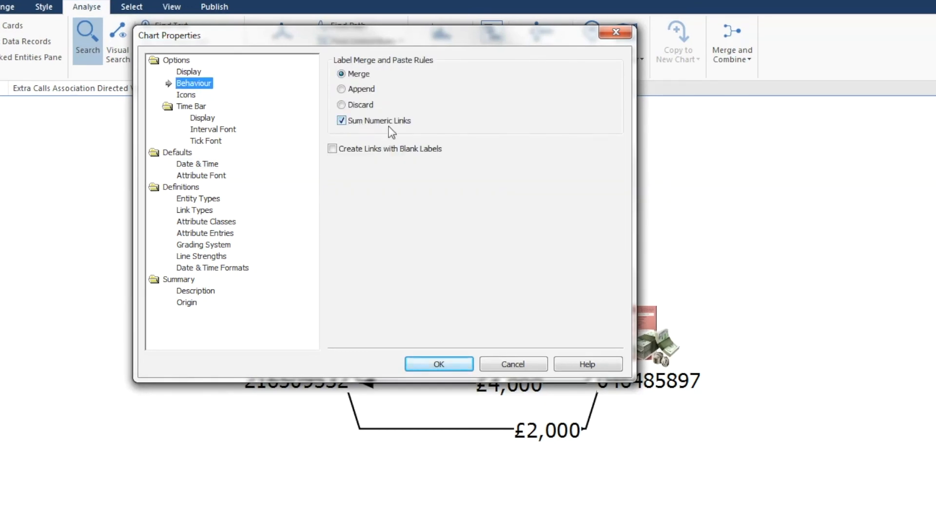
left_click(438, 364)
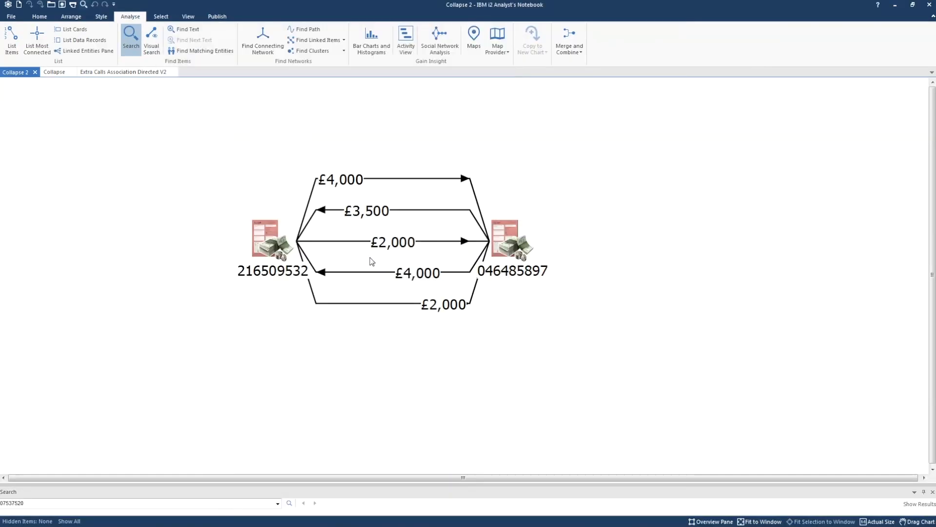
mouse_move(383, 259)
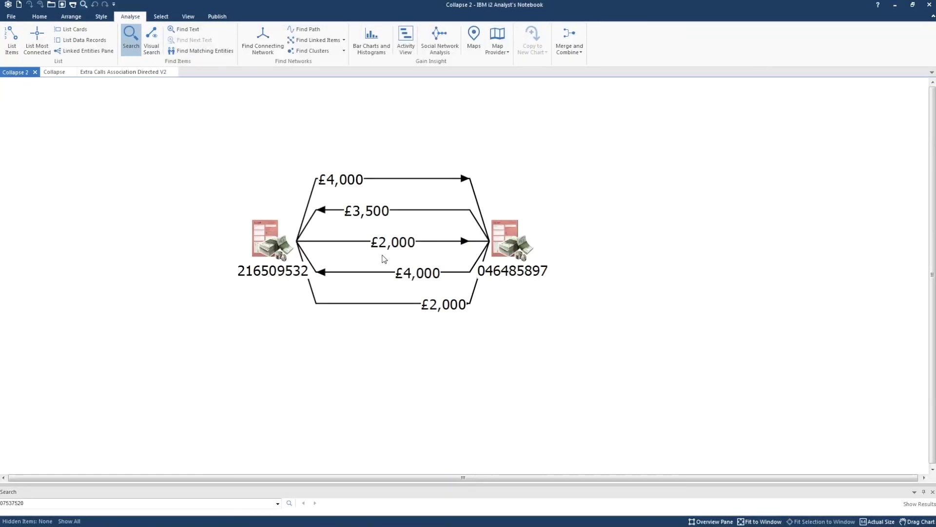
Set the selected account links to Directed multiplicity, yielding £8,000 and £7,500 totals
right_click(382, 259)
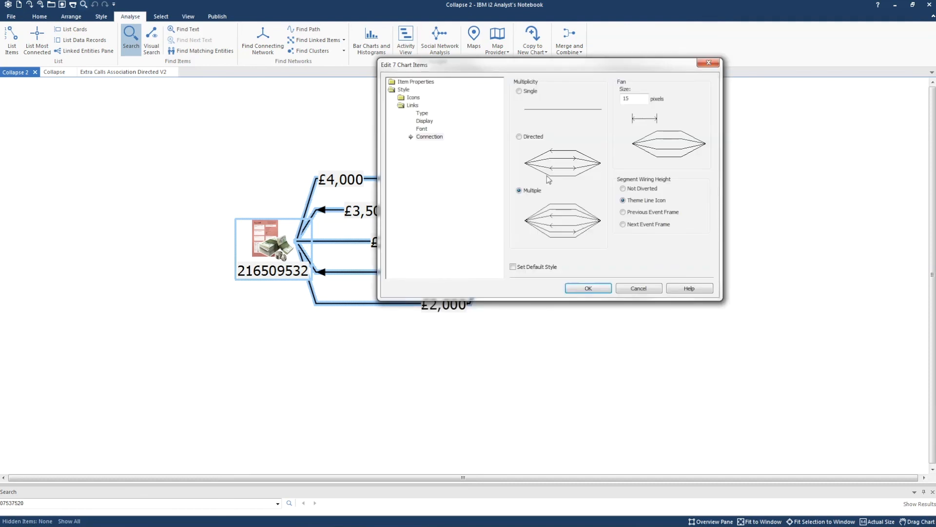
left_click(519, 136)
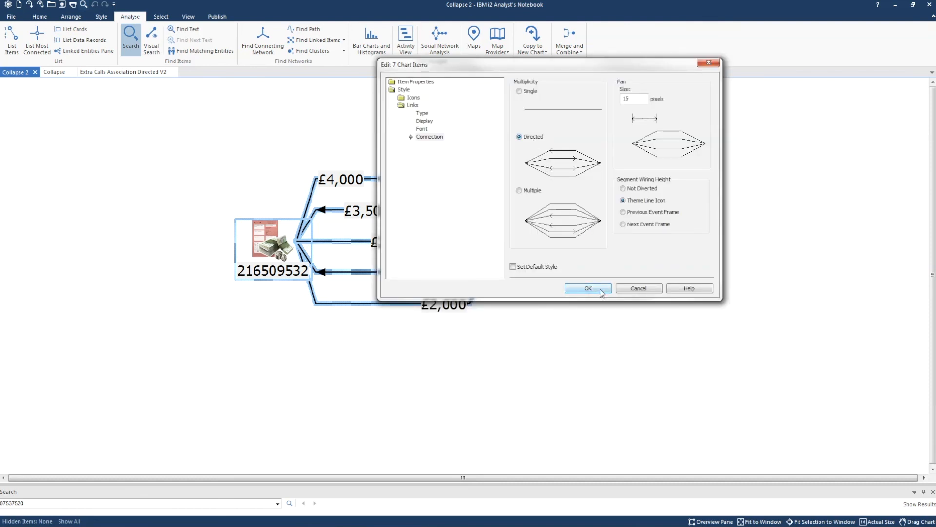
left_click(587, 288)
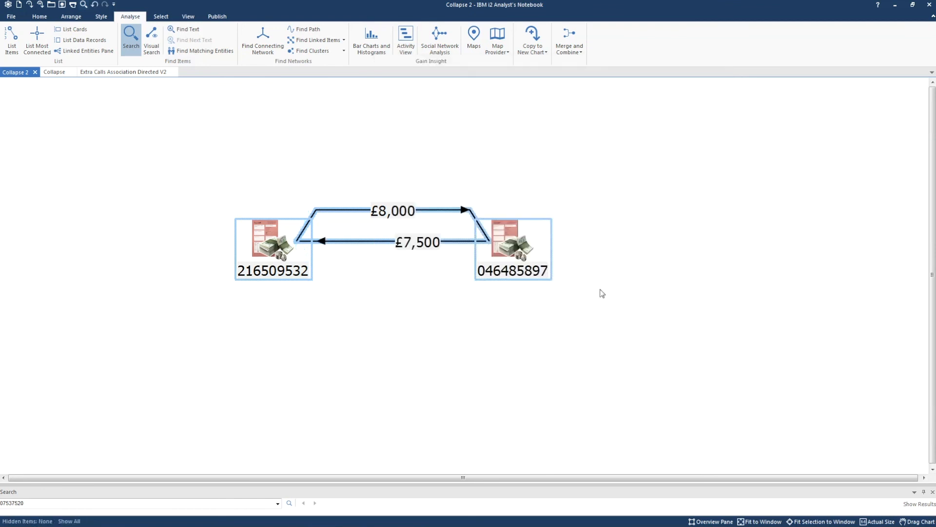